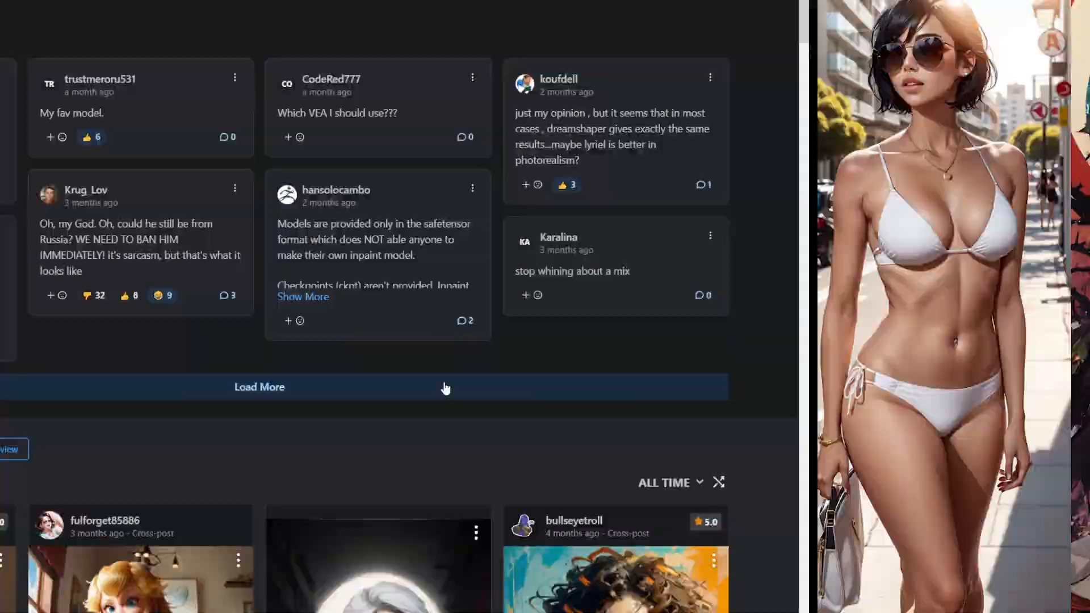
Step: Scroll down the txt2img page below the blindfolded-angel prompt toward the batch settings
{"action": "scroll", "scroll_direction": "down", "scroll_amount": 3}
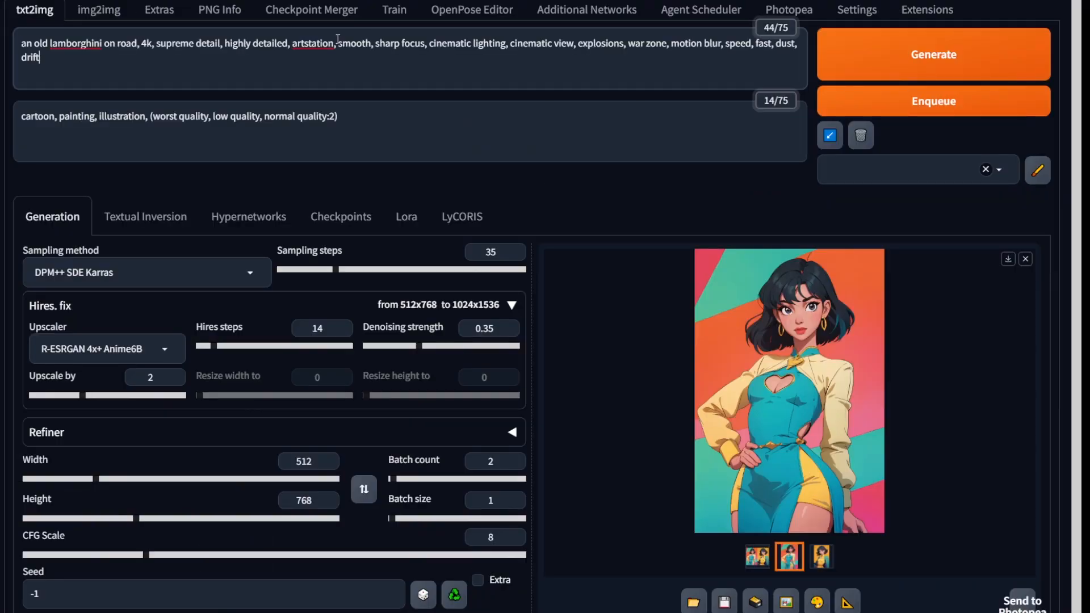
{"action": "mouse_move", "coordinate": [218, 261]}
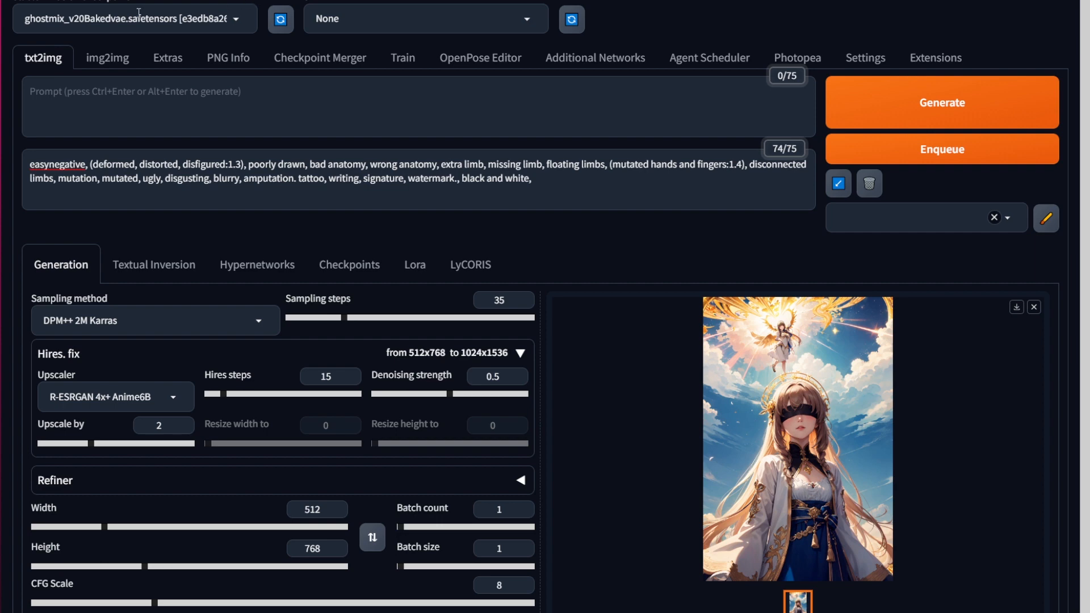
{"action": "mouse_move", "coordinate": [520, 80]}
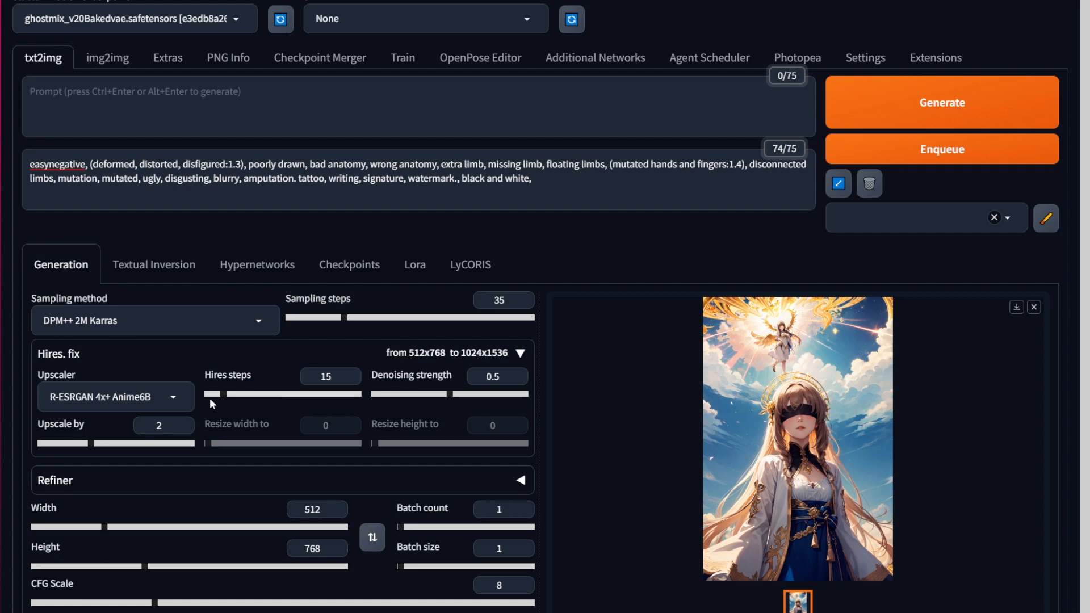
{"action": "mouse_move", "coordinate": [260, 298]}
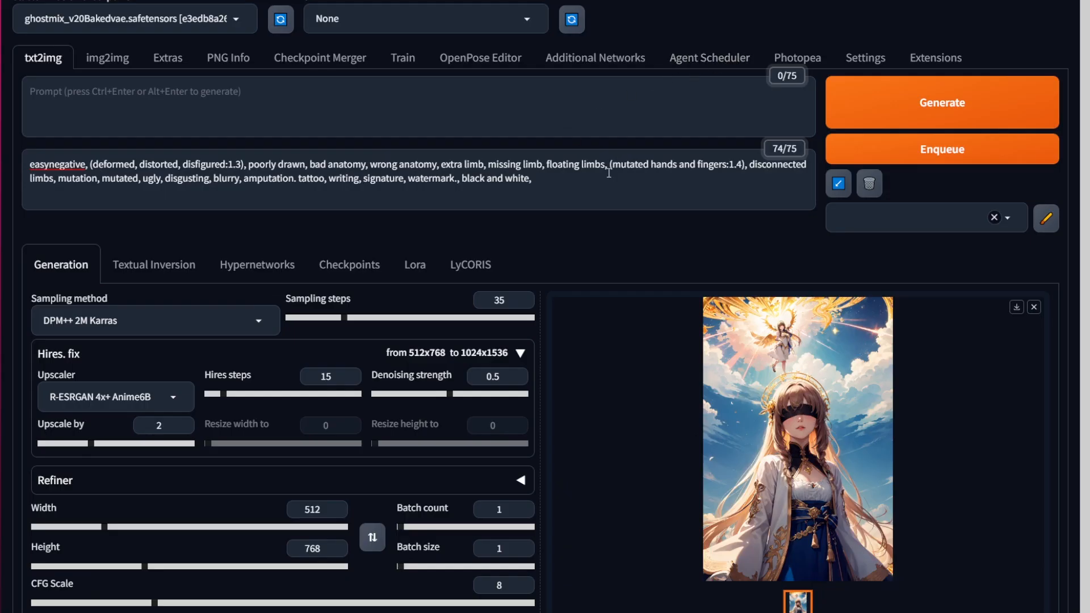
{"action": "mouse_move", "coordinate": [511, 100]}
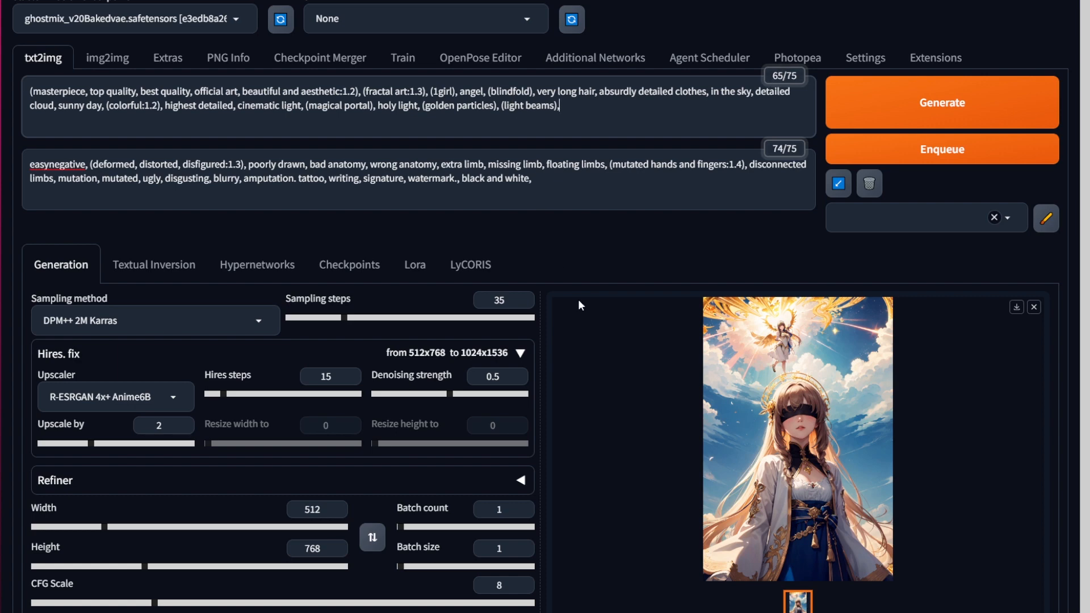
Step: Reduce batch count to 2 and preview the winged-angel and glowing-tower results, ending on the tower image
{"action": "left_click", "coordinate": [525, 506]}
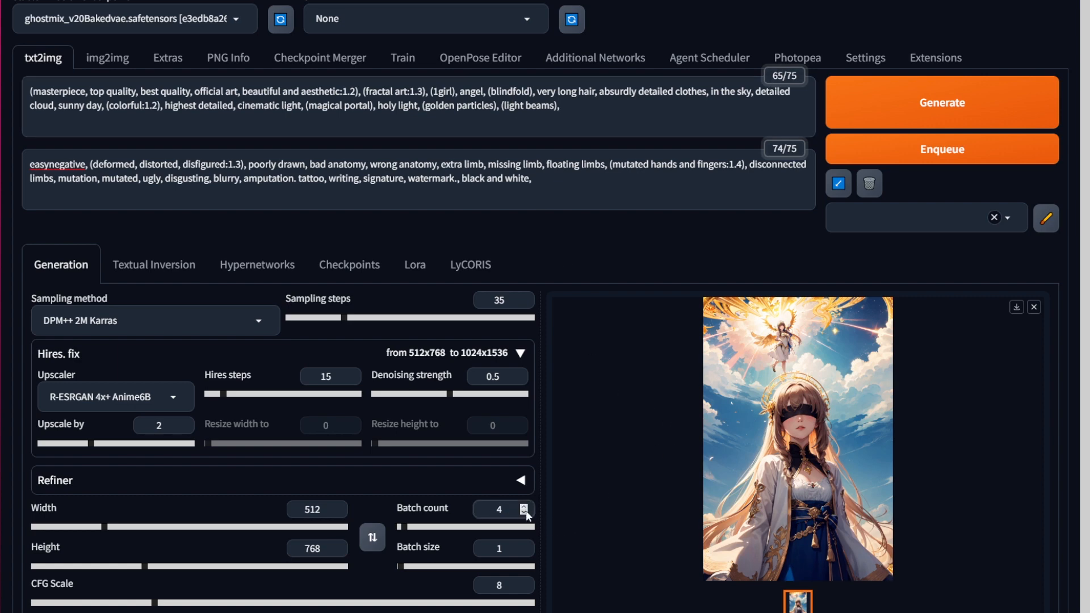
{"action": "left_click", "coordinate": [524, 510]}
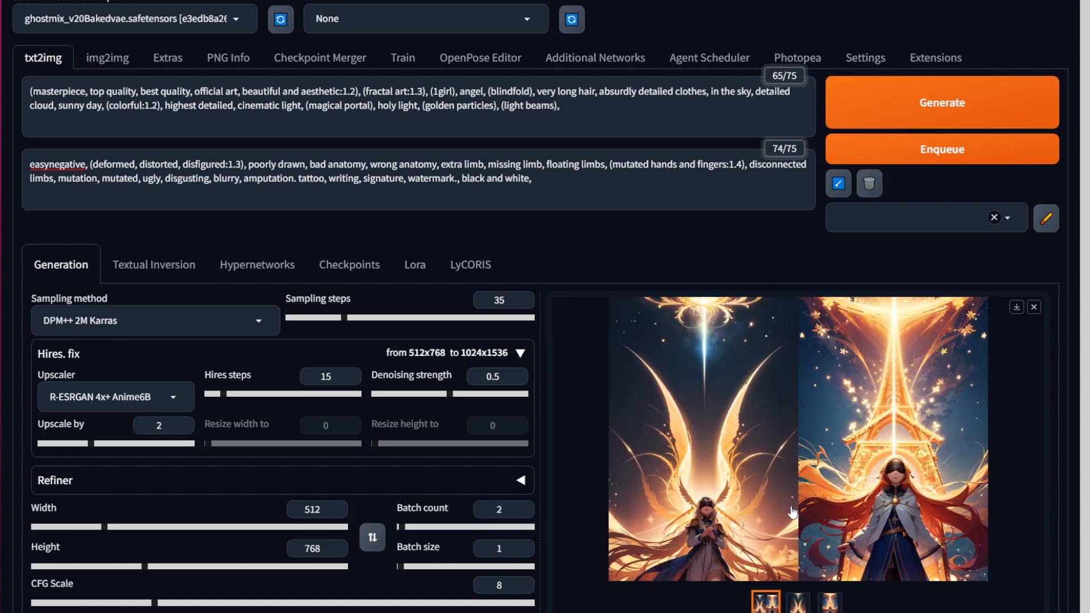
{"action": "left_click", "coordinate": [702, 438]}
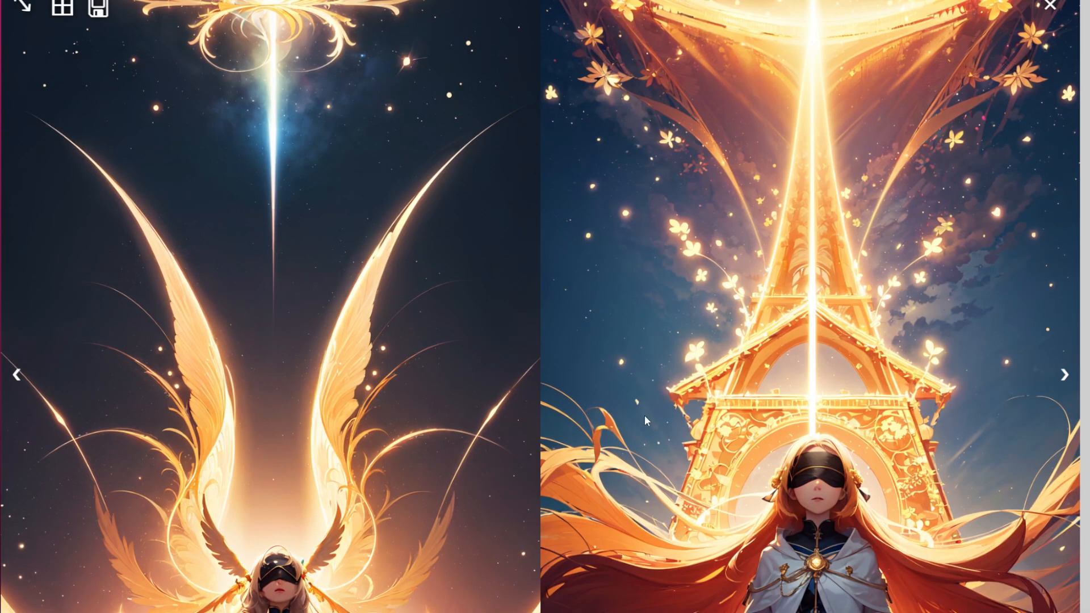
{"action": "left_click", "coordinate": [1050, 5]}
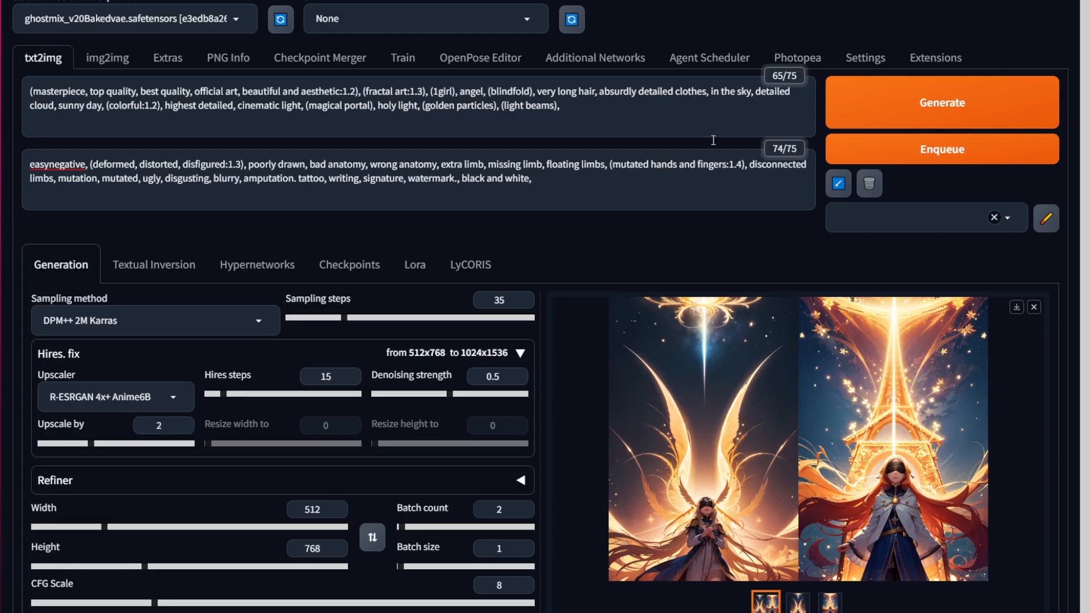
{"action": "left_click", "coordinate": [797, 601]}
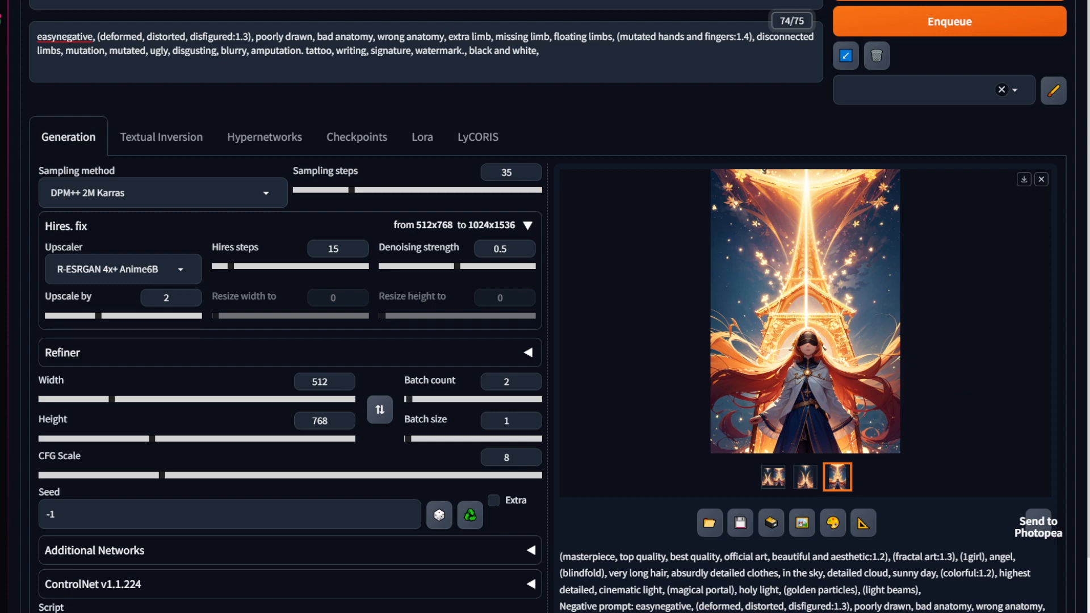
Step: View the glowing-tower angel image at full size and return to the results
{"action": "scroll", "scroll_direction": "up", "scroll_amount": 3}
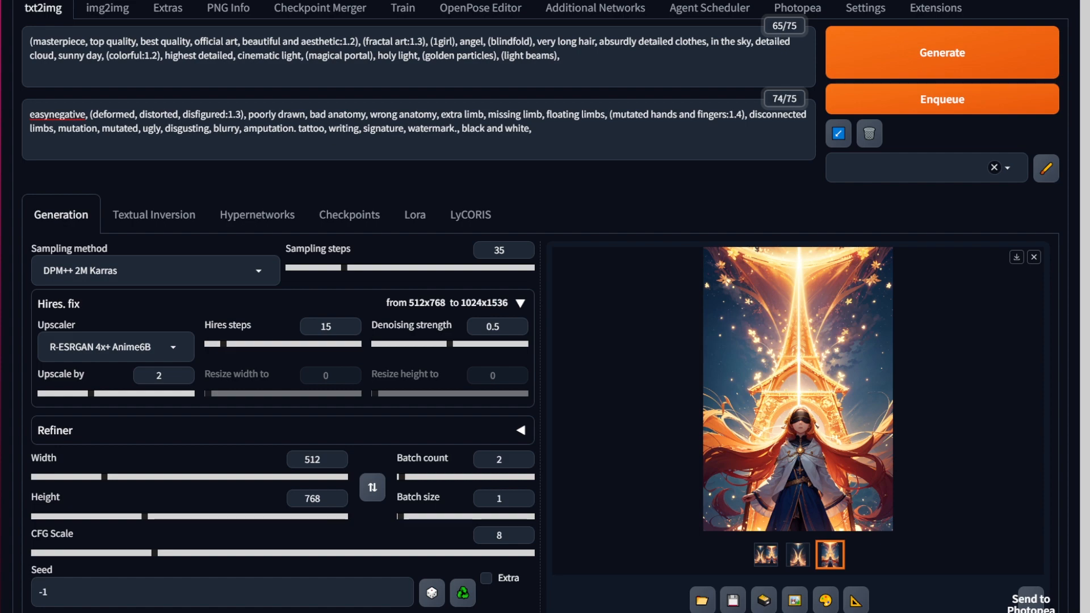
{"action": "left_click", "coordinate": [796, 387]}
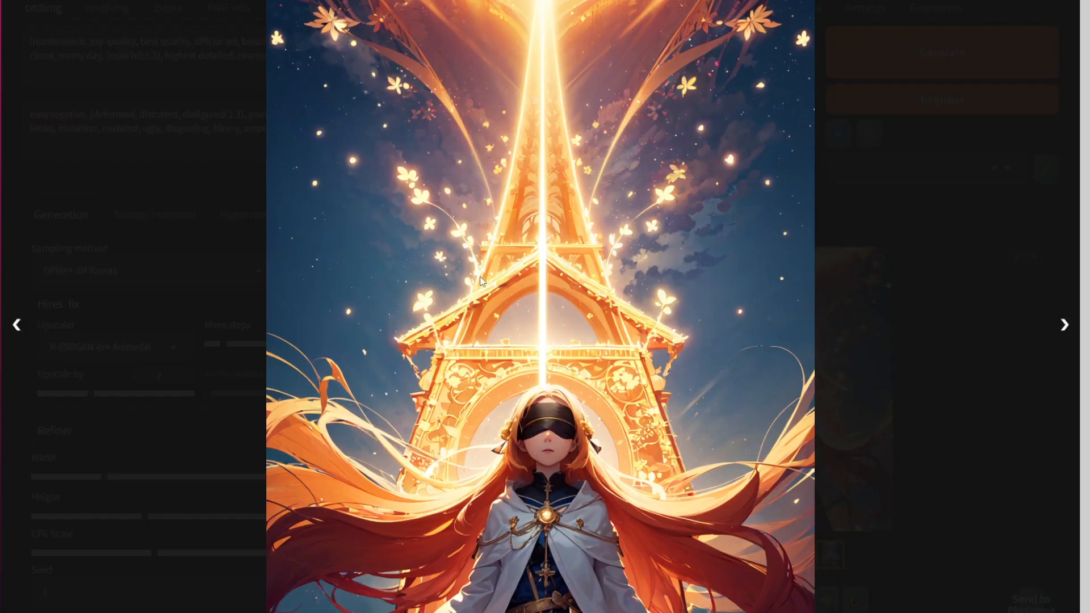
{"action": "left_click", "coordinate": [1033, 257]}
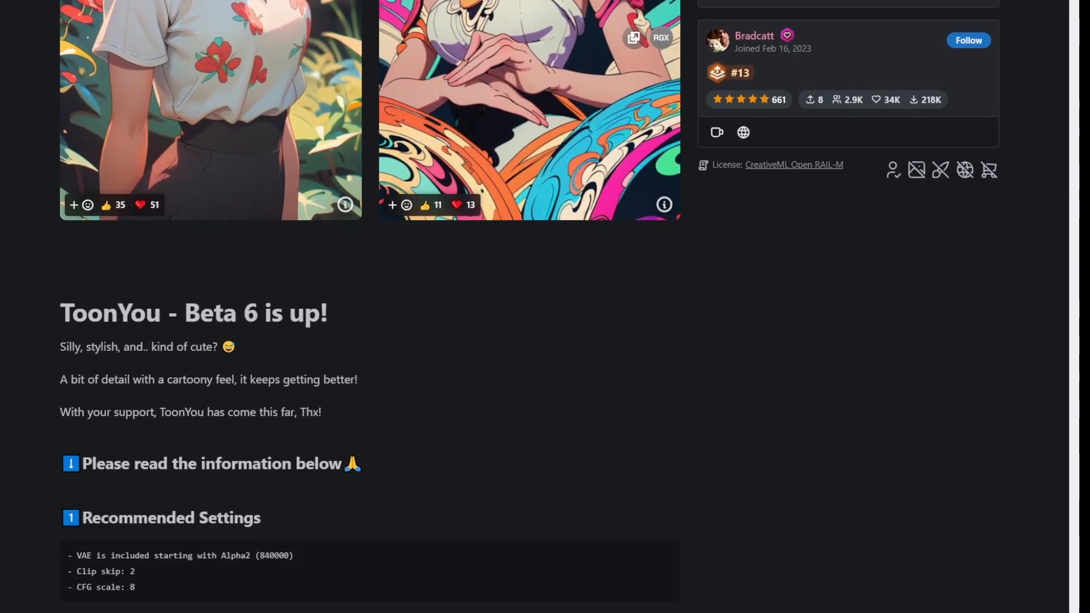
{"action": "scroll", "scroll_direction": "down", "scroll_amount": 3}
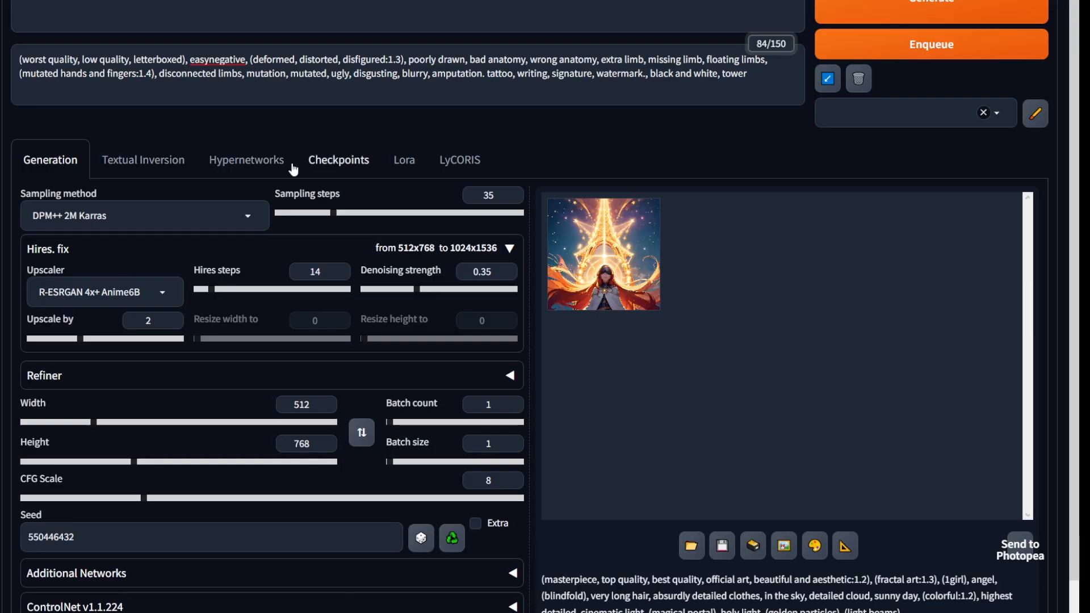
Step: Switch the sampler to DPM++ SDE Karras and select the prompt text to replace it with quality tags
{"action": "left_click", "coordinate": [144, 215]}
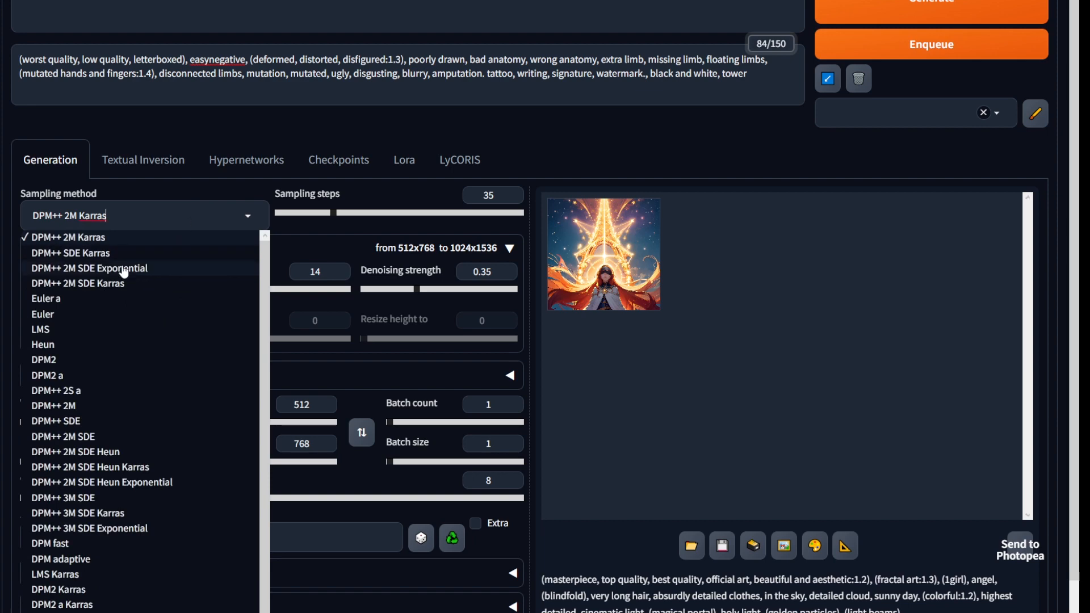
{"action": "left_click", "coordinate": [69, 252]}
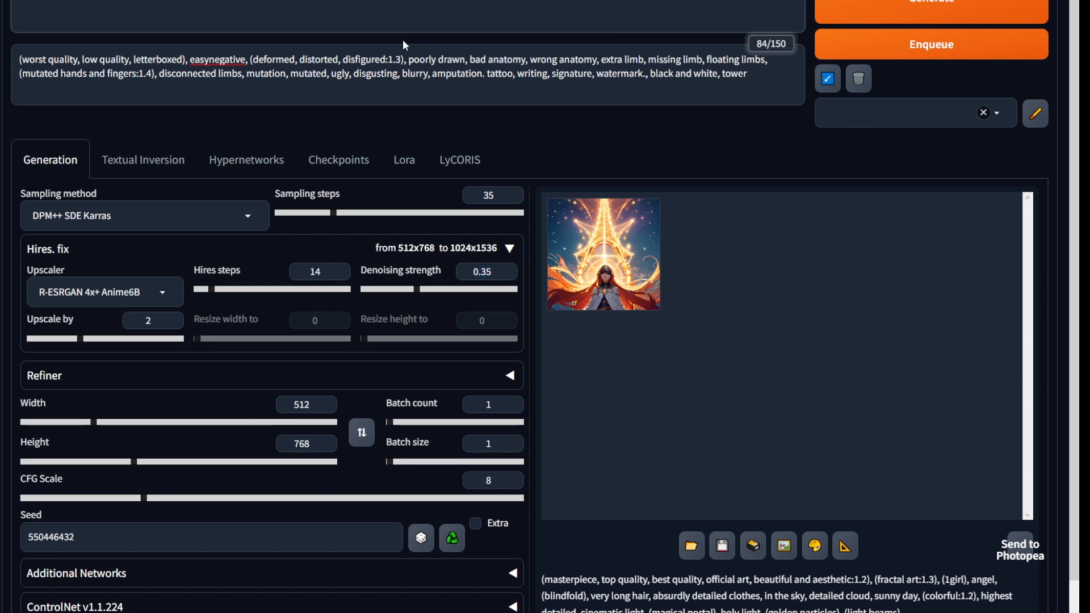
{"action": "scroll", "scroll_direction": "up", "scroll_amount": 3}
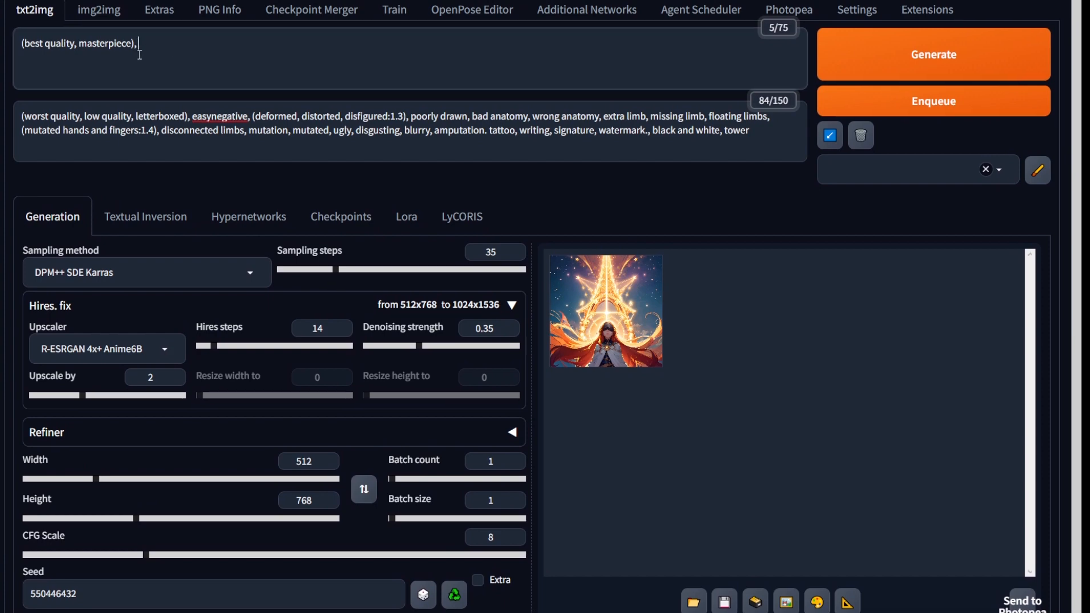
{"action": "triple_click", "coordinate": [78, 43]}
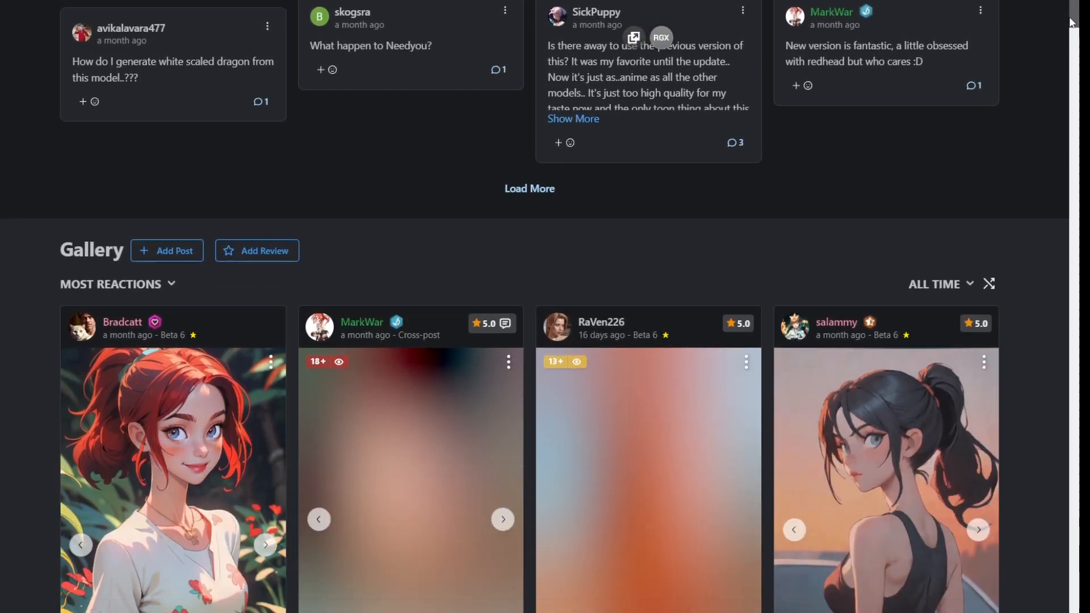
{"action": "scroll", "scroll_direction": "down", "scroll_amount": 3}
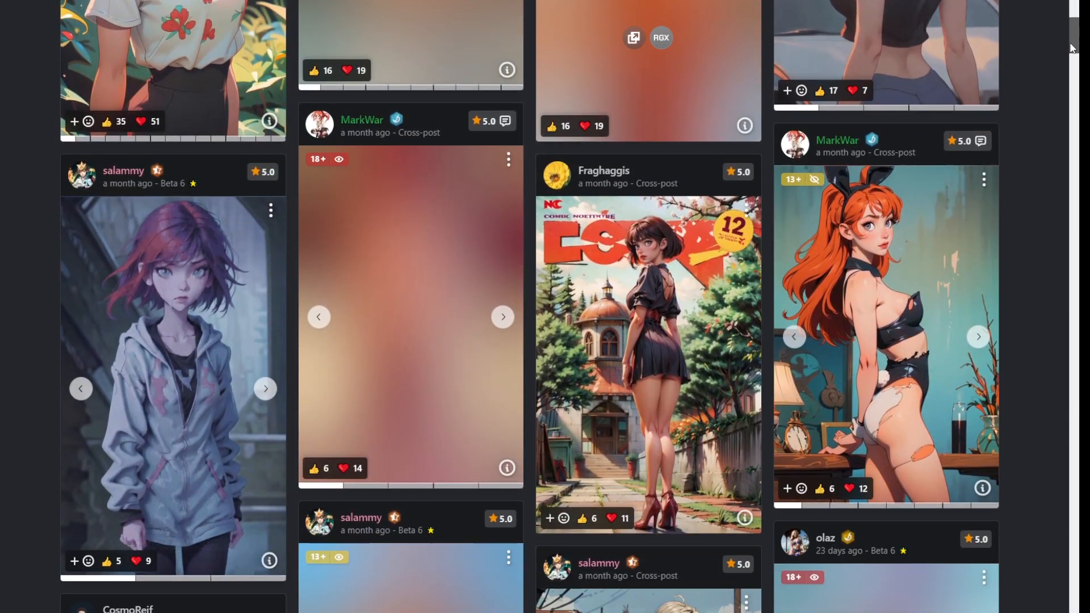
{"action": "scroll", "scroll_direction": "down", "scroll_amount": 3}
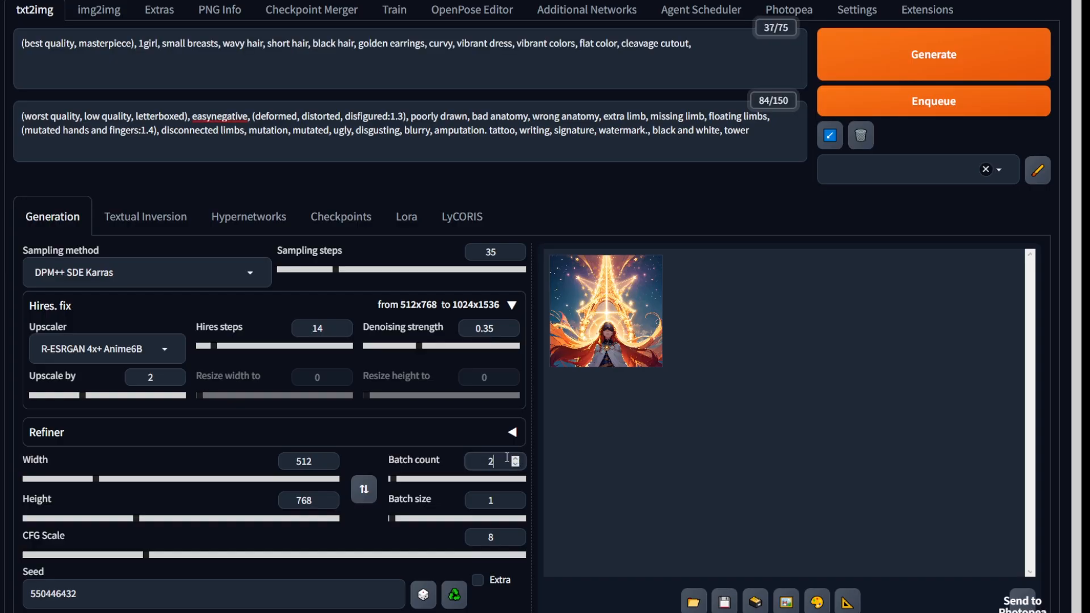
Step: Generate the two girl portraits and enlarge the combined grid of both results
{"action": "left_click", "coordinate": [933, 55]}
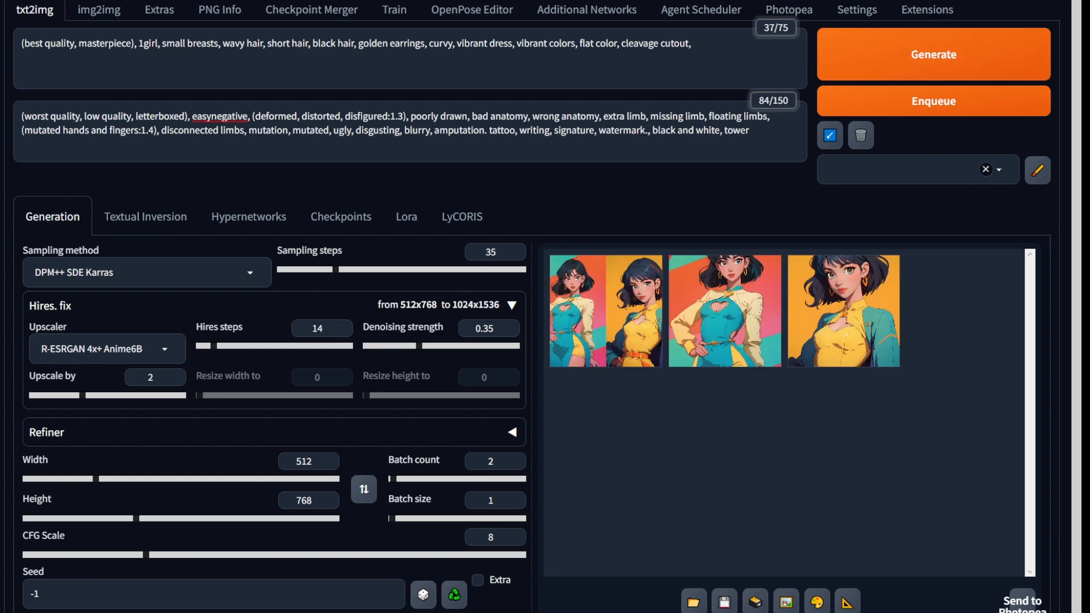
{"action": "left_click", "coordinate": [725, 310]}
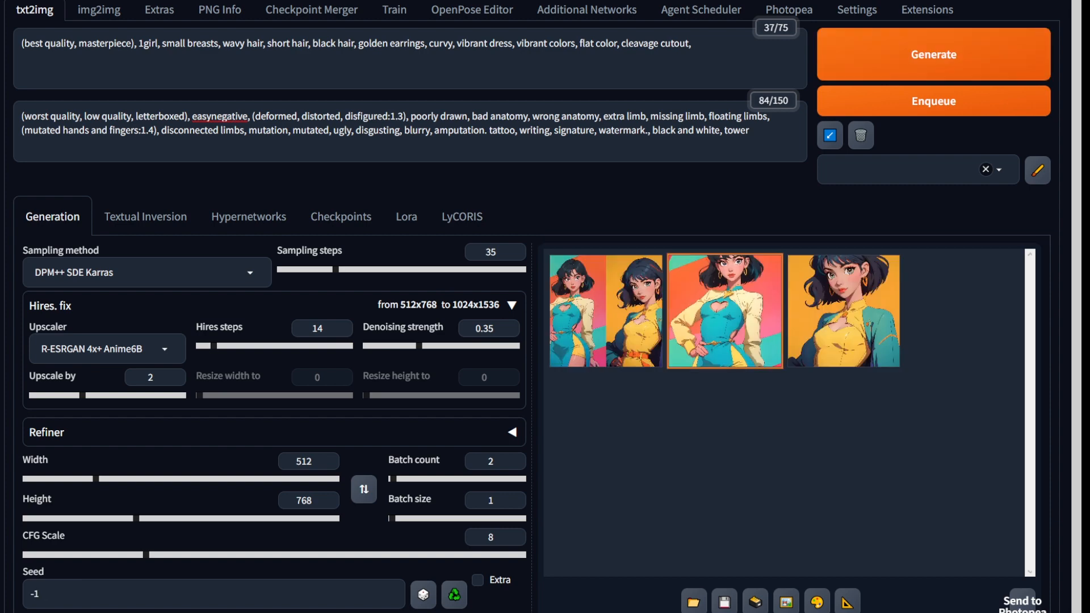
{"action": "left_click", "coordinate": [723, 310]}
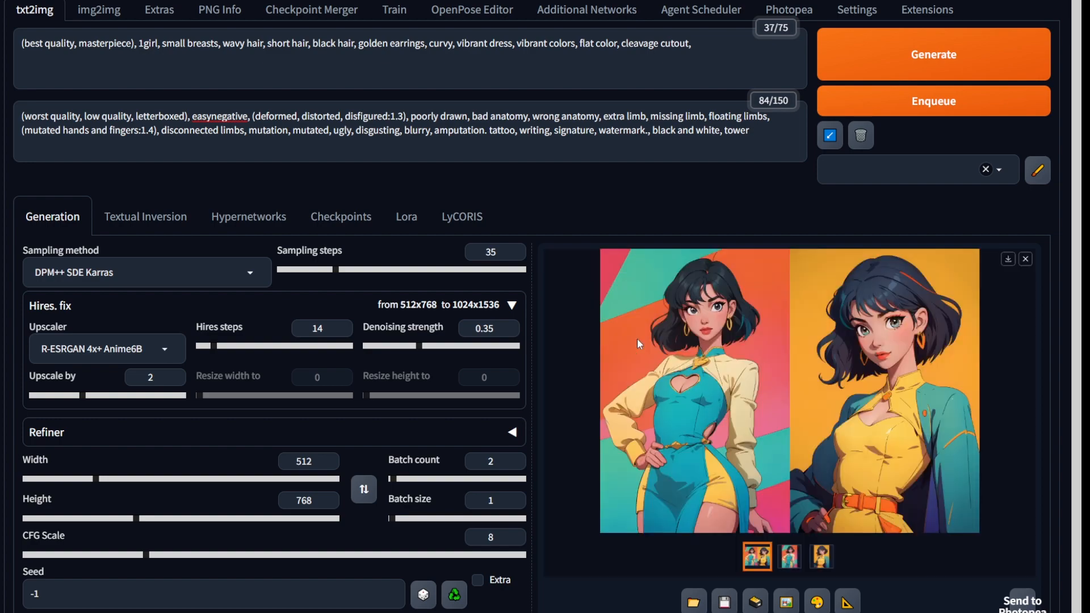
{"action": "mouse_move", "coordinate": [741, 423]}
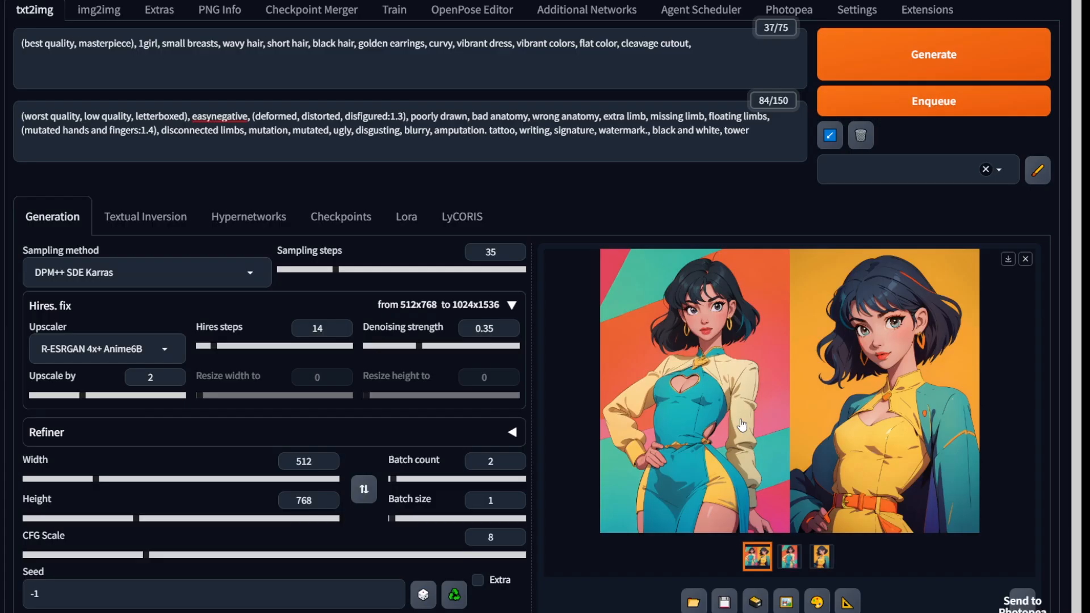
Step: View the first vibrant-dress portrait on its own at full size
{"action": "left_click", "coordinate": [789, 557]}
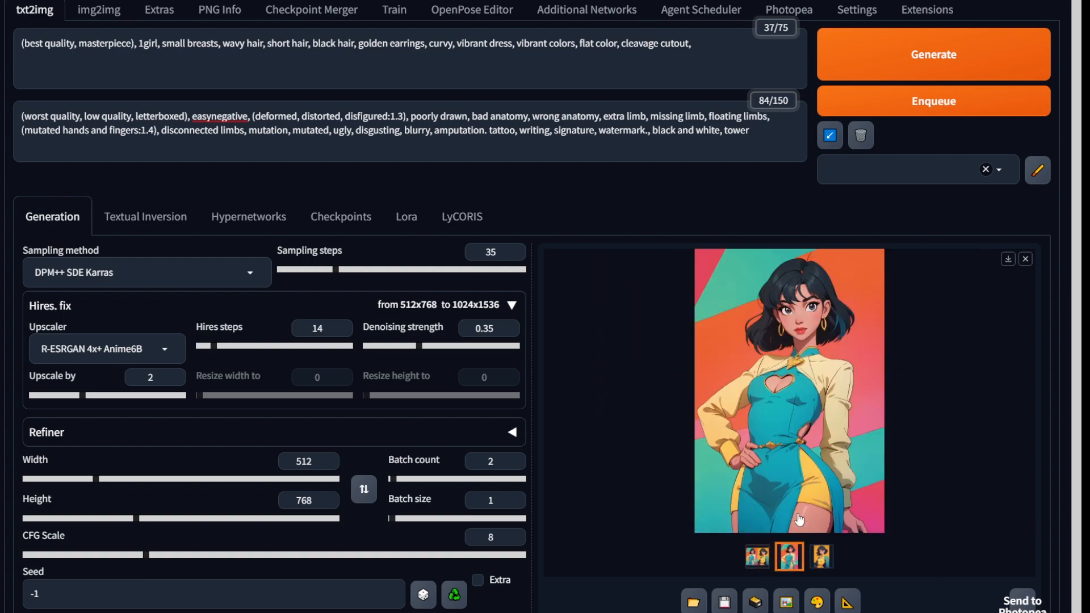
{"action": "left_click", "coordinate": [788, 389]}
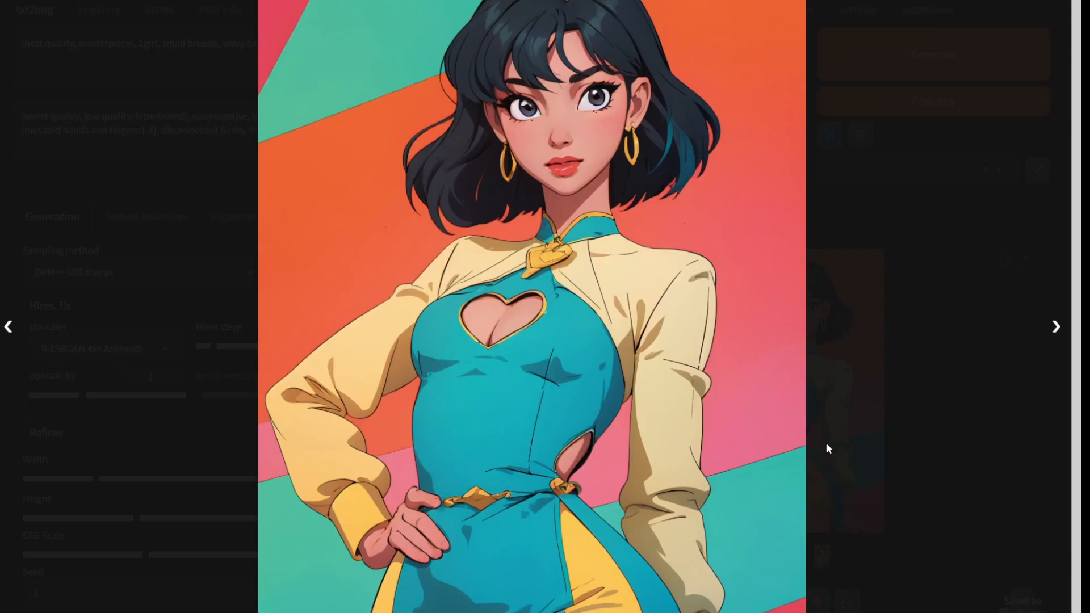
{"action": "left_click", "coordinate": [1054, 325]}
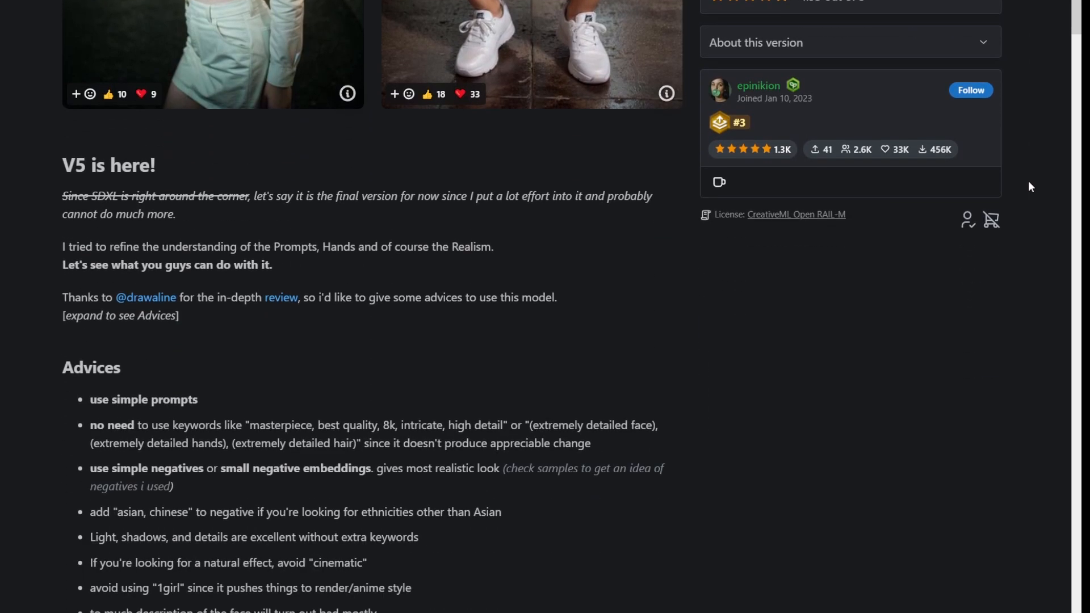
{"action": "scroll", "scroll_direction": "down", "scroll_amount": 3}
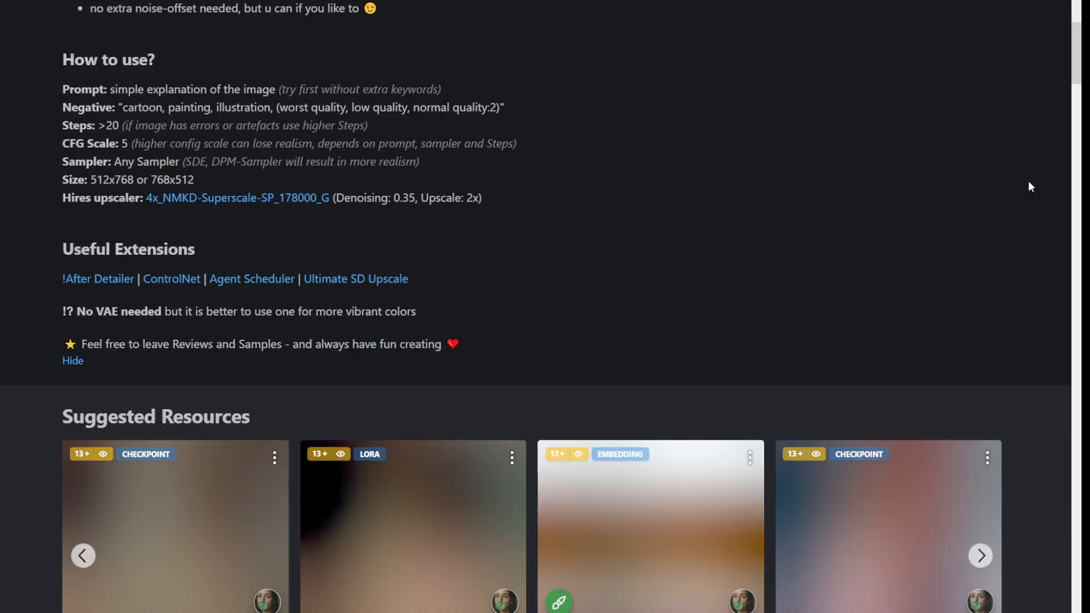
{"action": "scroll", "scroll_direction": "down", "scroll_amount": 3}
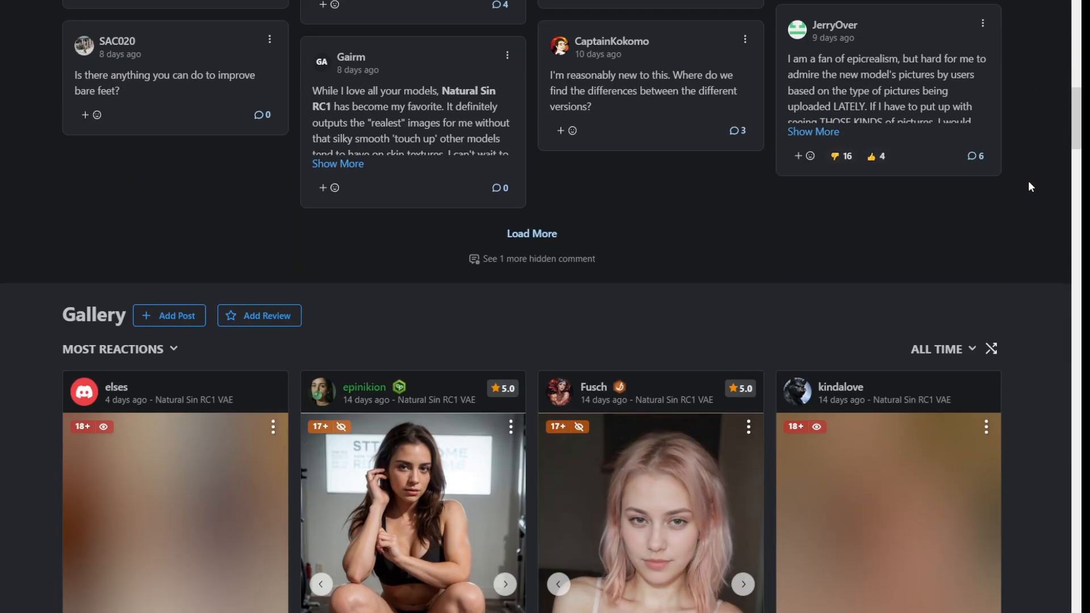
{"action": "scroll", "scroll_direction": "down", "scroll_amount": 3}
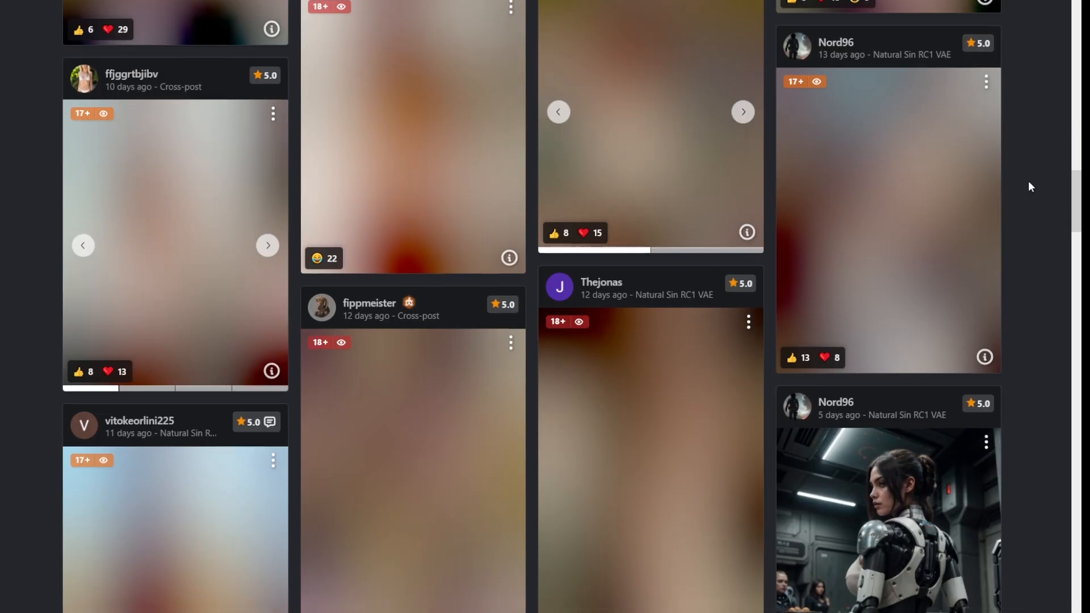
{"action": "scroll", "scroll_direction": "down", "scroll_amount": 3}
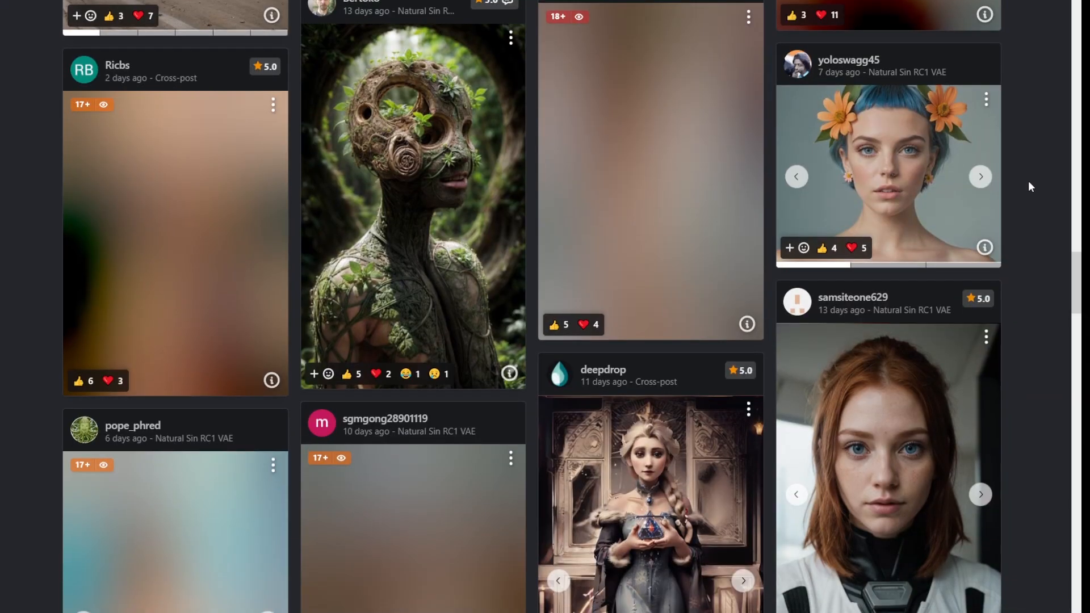
{"action": "scroll", "scroll_direction": "down", "scroll_amount": 3}
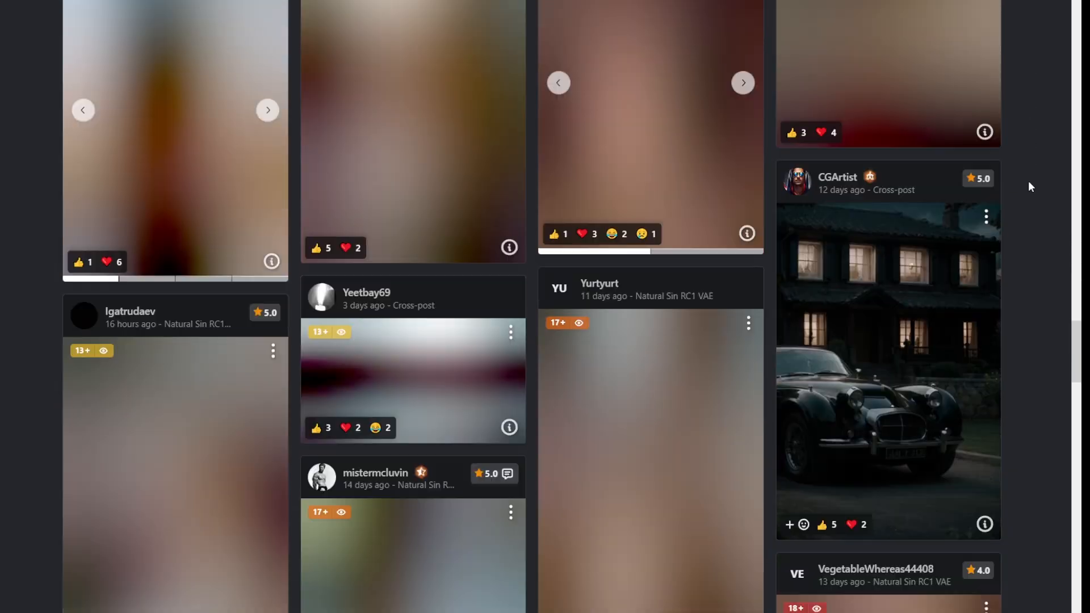
{"action": "scroll", "scroll_direction": "down", "scroll_amount": 3}
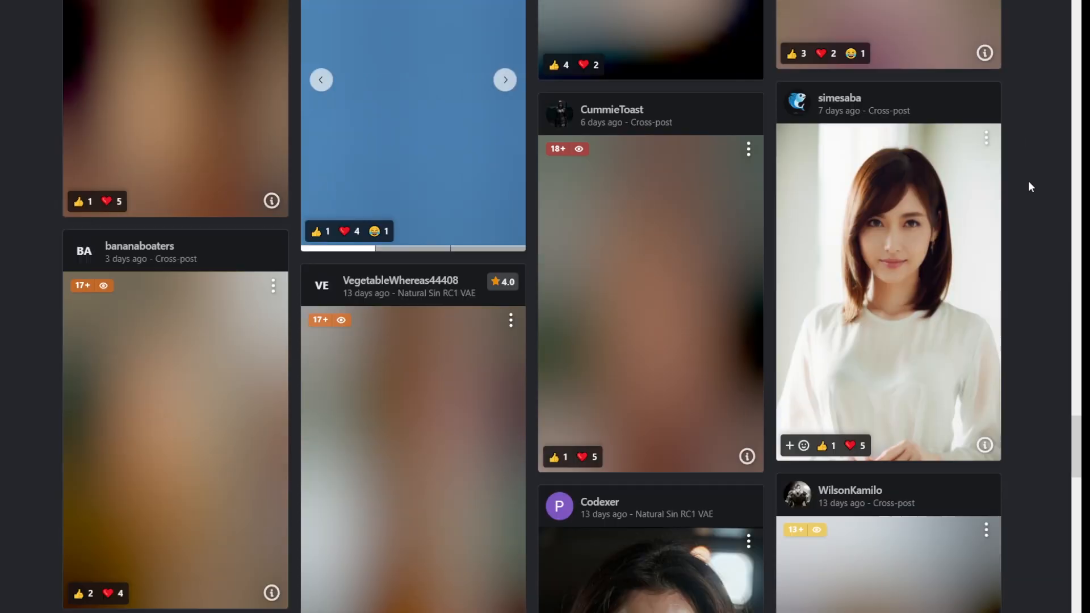
{"action": "scroll", "scroll_direction": "down", "scroll_amount": 3}
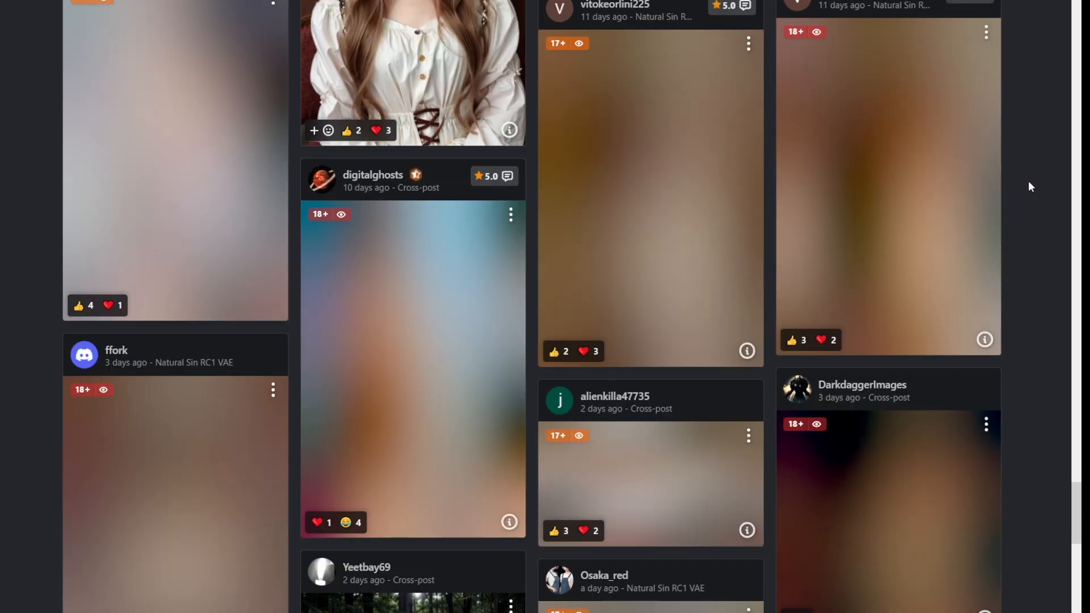
{"action": "scroll", "scroll_direction": "down", "scroll_amount": 3}
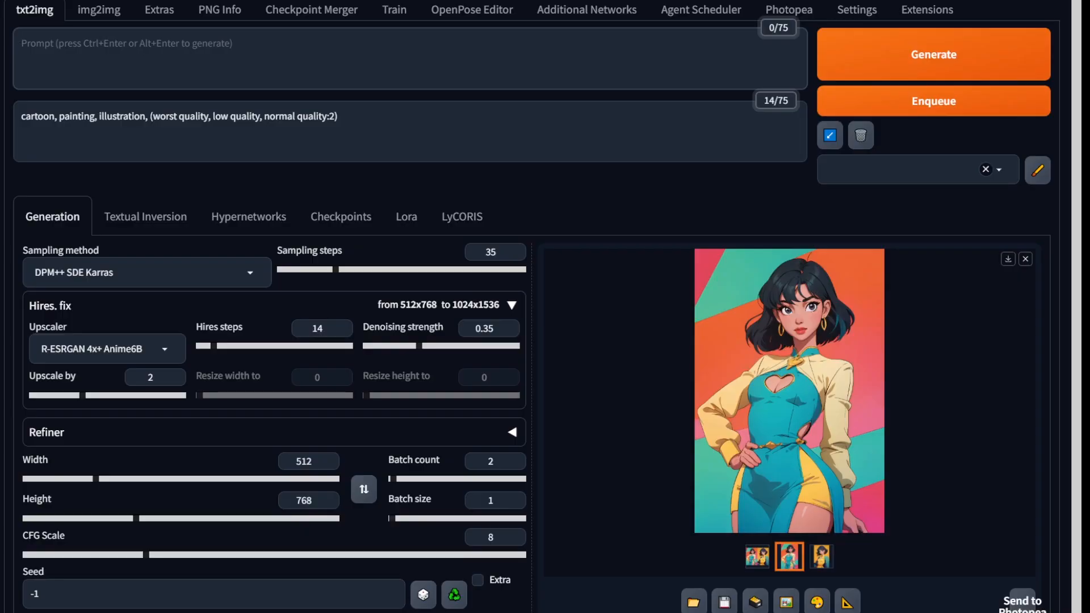
Step: Enter 'an old lamborghini on road, 4k, supreme detail...' and view the generated car full size
{"action": "type", "text": "an old lamborghini on road, 4k, supreme detail, highly detailed, artstation, smooth, sharp focus, cinematic lighting, cinematic view, explosions, war zone, motion blur, speed, fast, dust, drift"}
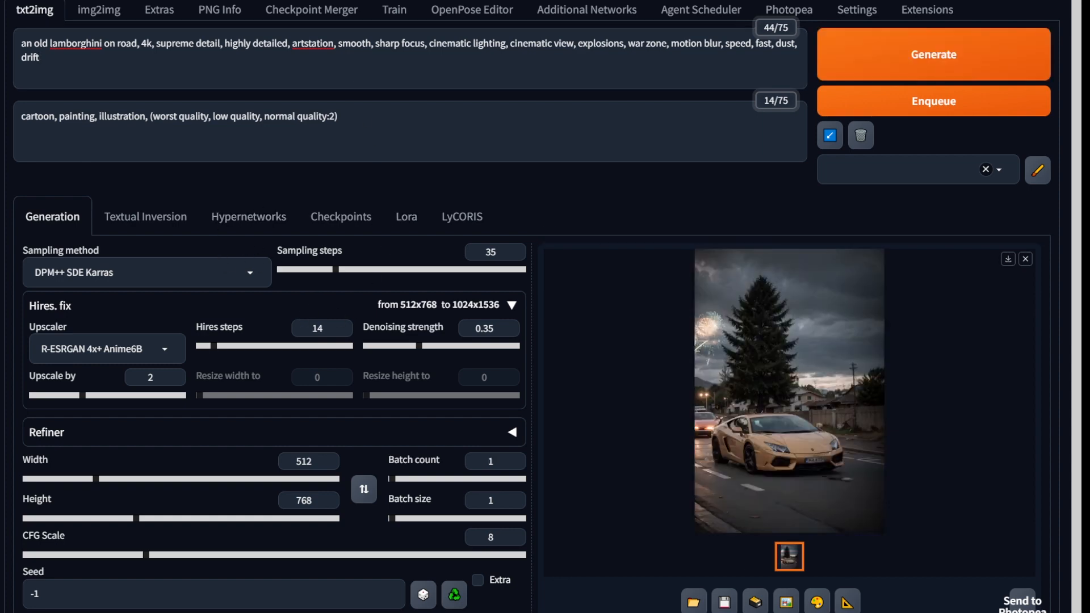
{"action": "left_click", "coordinate": [789, 389]}
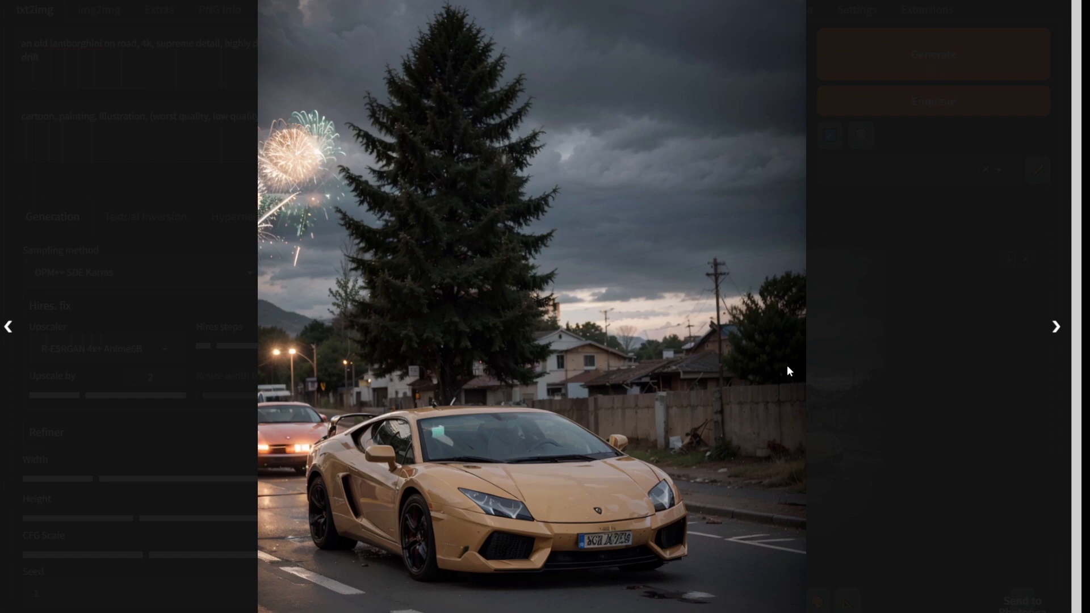
{"action": "mouse_move", "coordinate": [491, 508]}
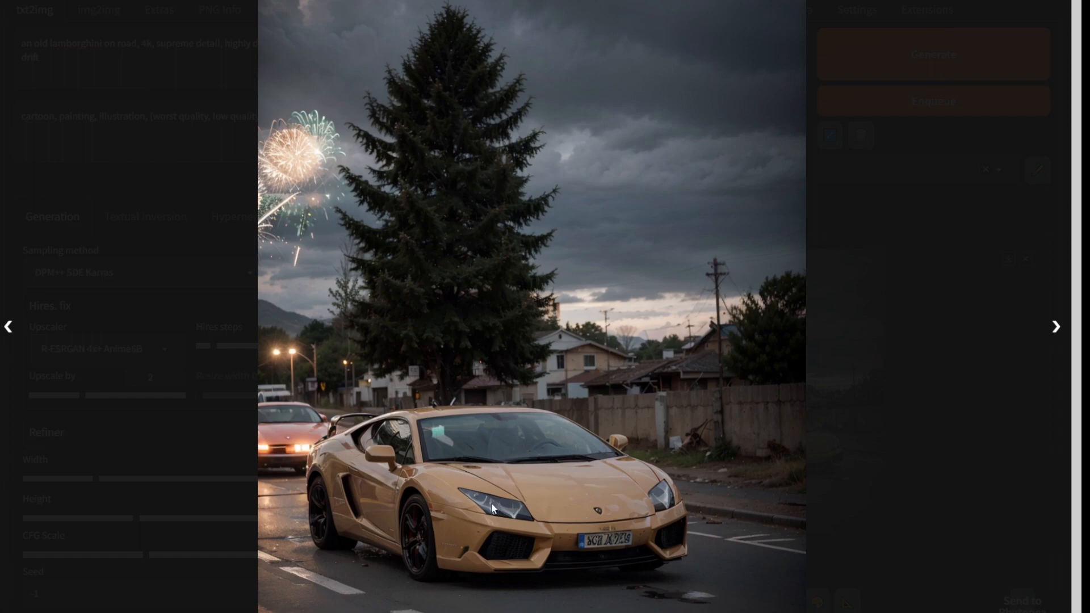
{"action": "mouse_move", "coordinate": [328, 555]}
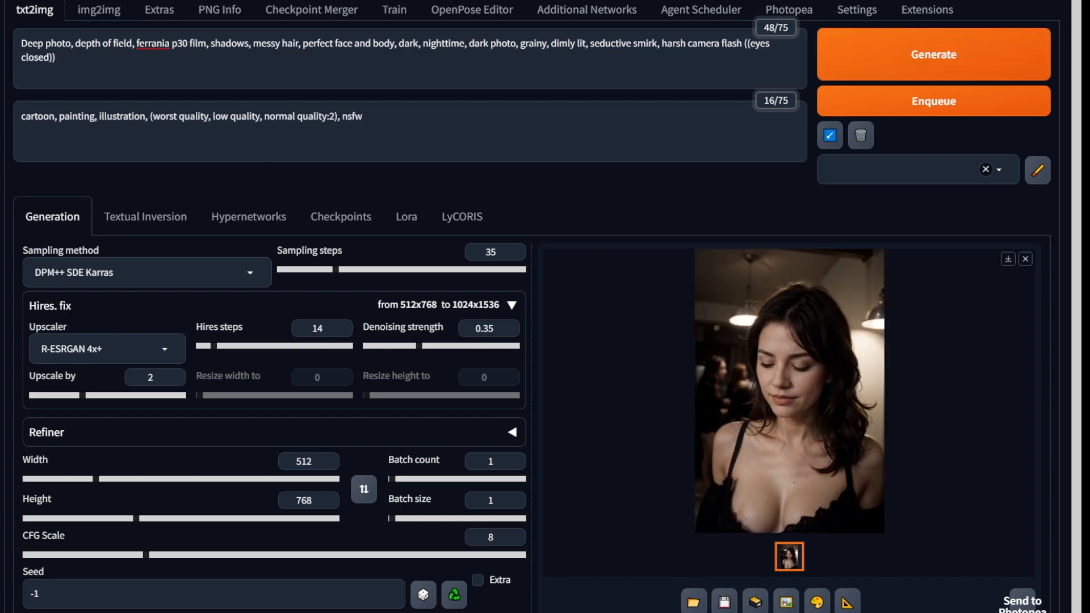
Step: Review the woman photo prompt and view the dark closed-eyes portrait full size
{"action": "triple_click", "coordinate": [383, 43]}
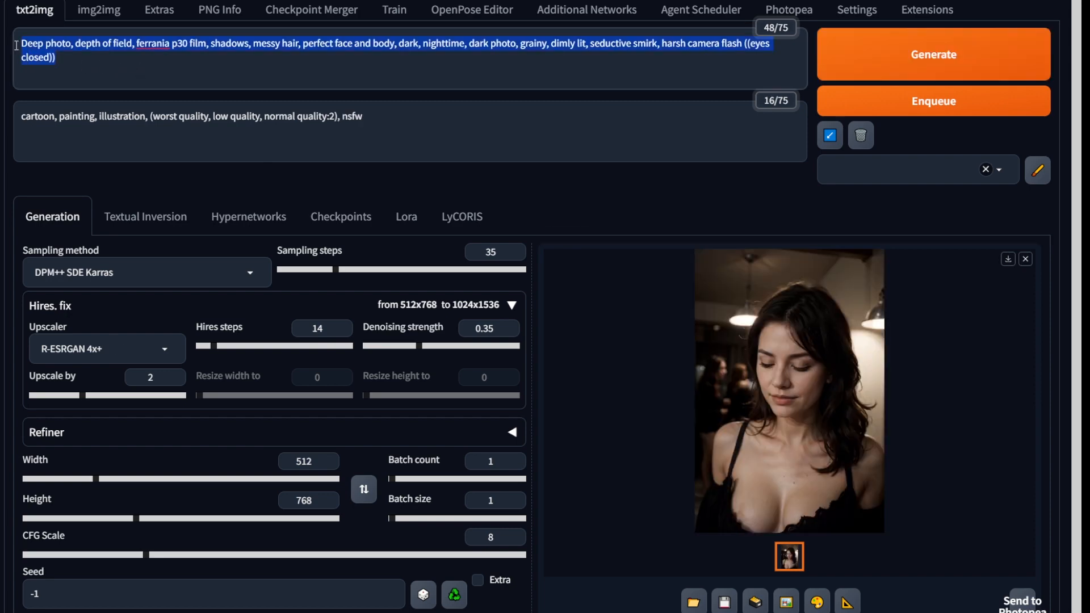
{"action": "left_click", "coordinate": [71, 68]}
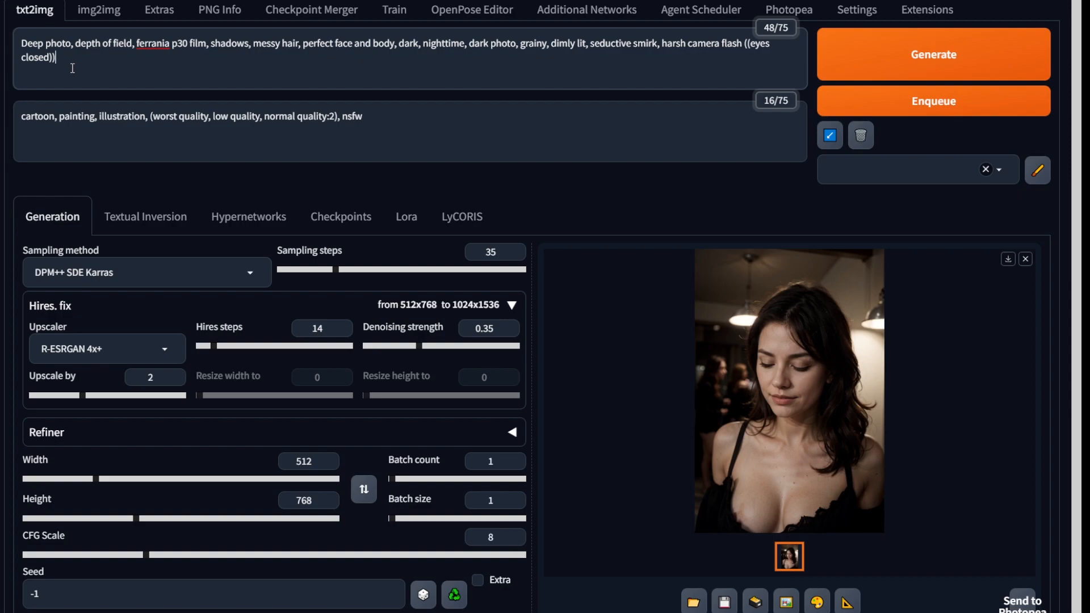
{"action": "left_click", "coordinate": [789, 389]}
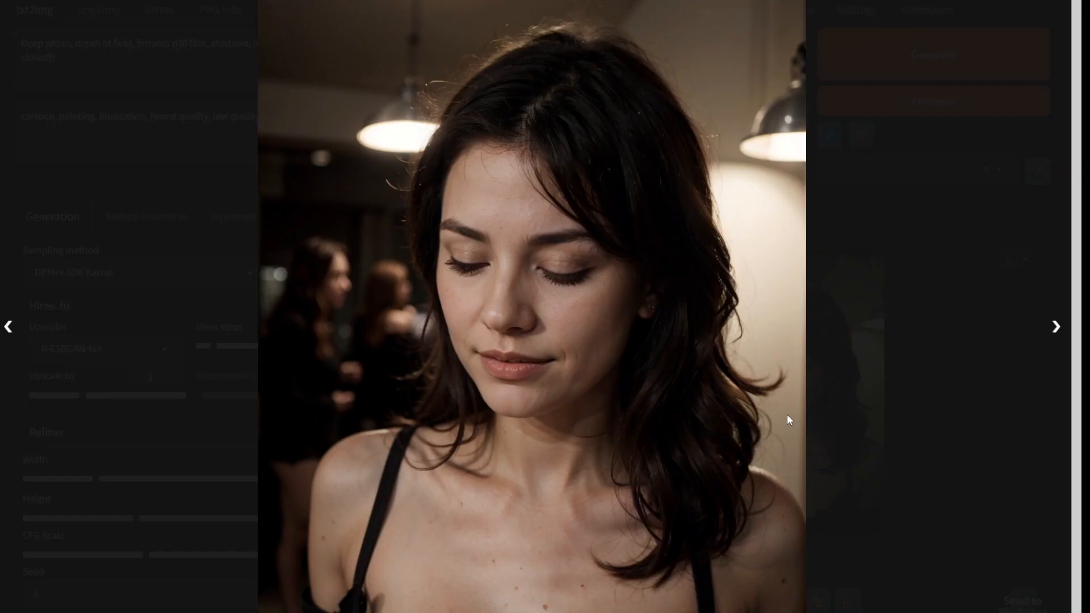
{"action": "mouse_move", "coordinate": [868, 425]}
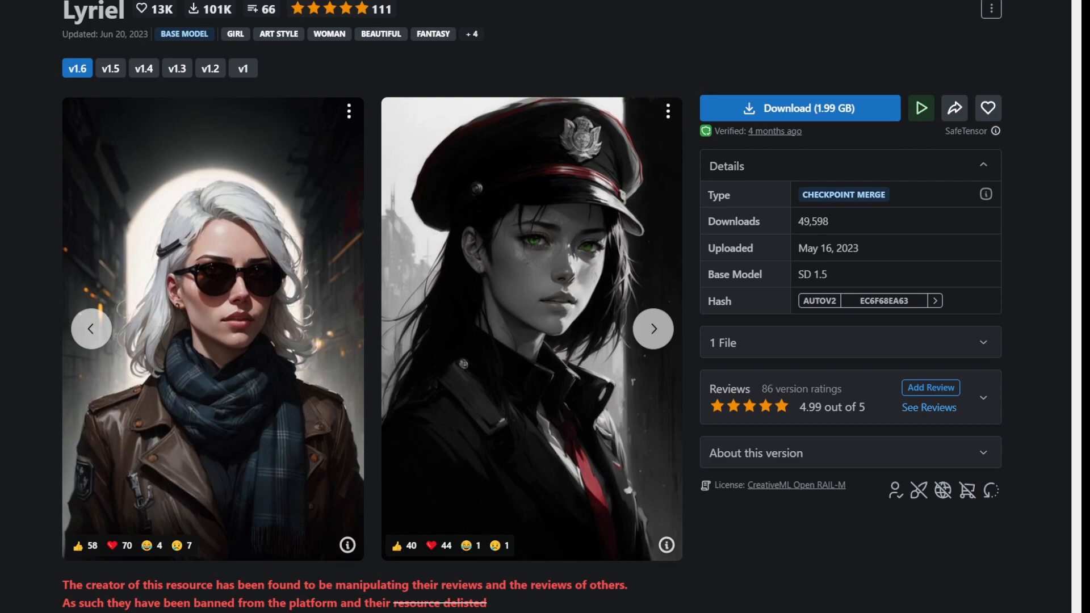
{"action": "scroll", "scroll_direction": "down", "scroll_amount": 3}
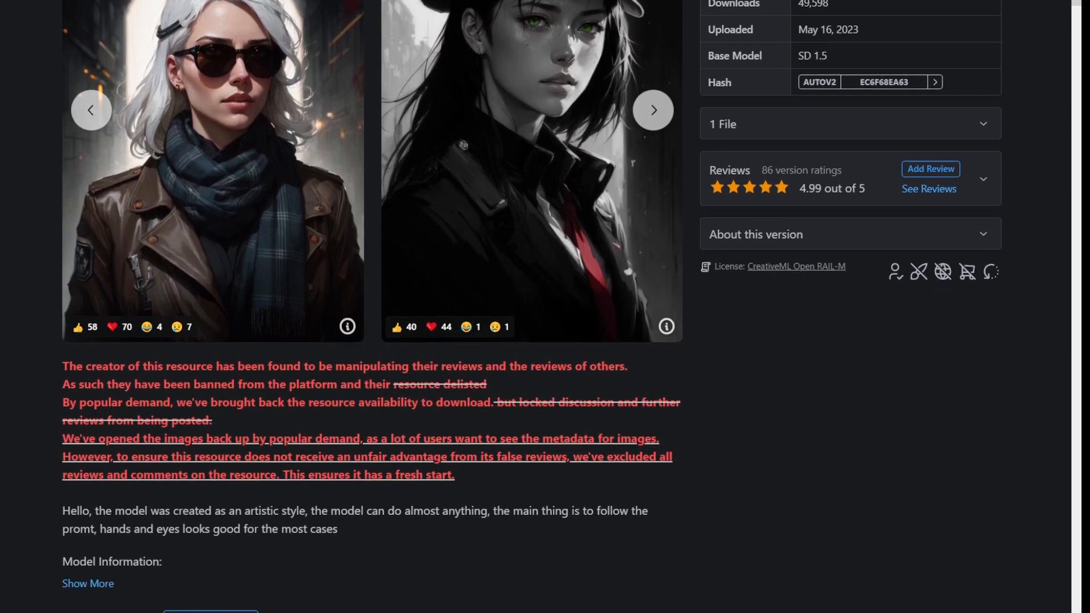
{"action": "scroll", "scroll_direction": "down", "scroll_amount": 3}
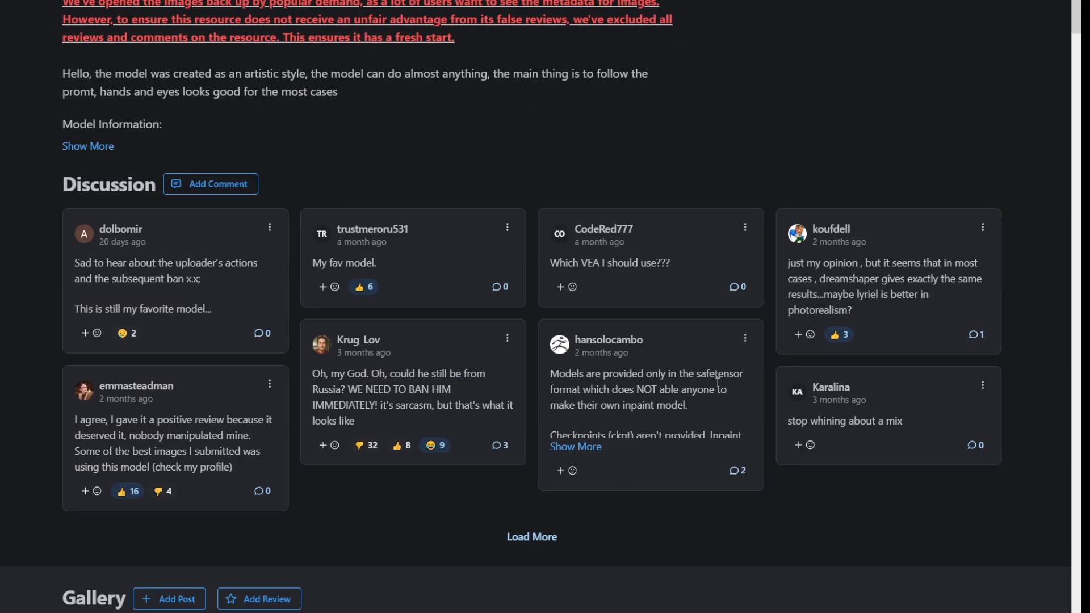
{"action": "scroll", "scroll_direction": "down", "scroll_amount": 3}
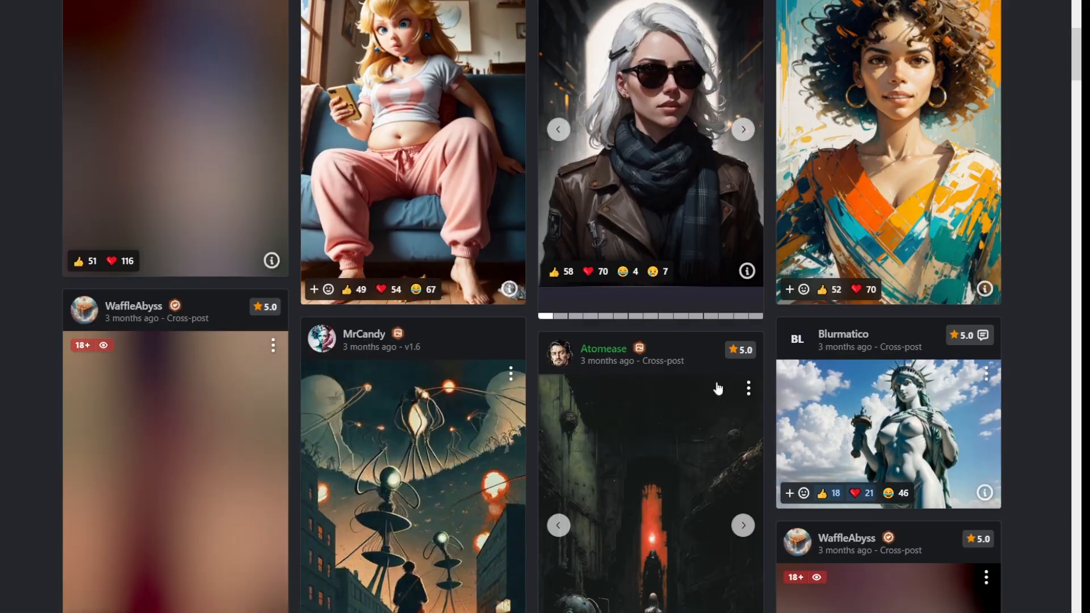
{"action": "left_click", "coordinate": [649, 487]}
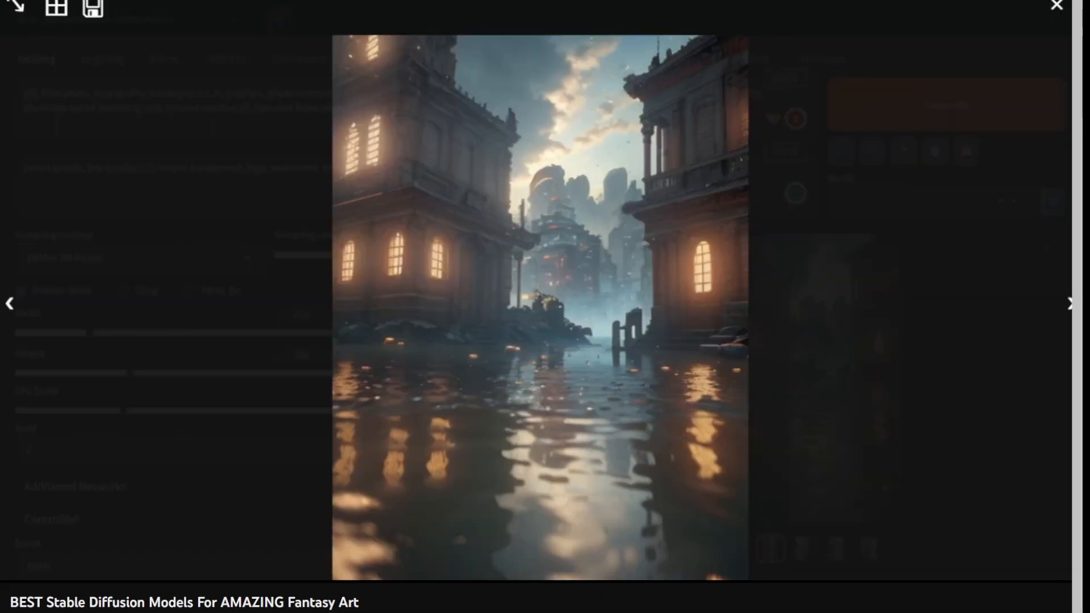
Step: Step to the next flooded fantasy city render and leave the lightbox
{"action": "left_click", "coordinate": [1070, 303]}
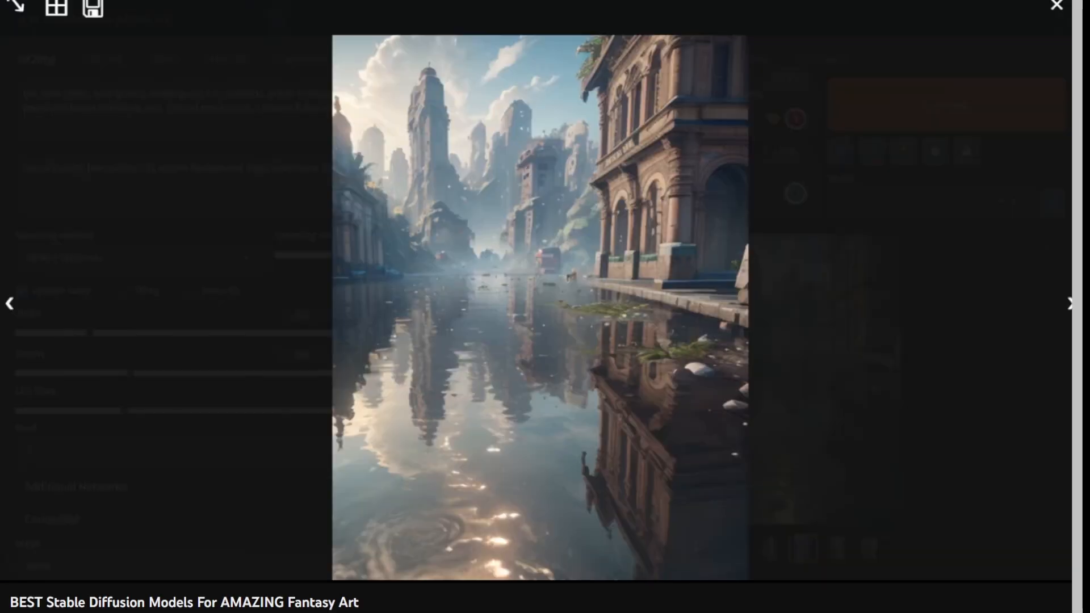
{"action": "left_click", "coordinate": [1056, 6]}
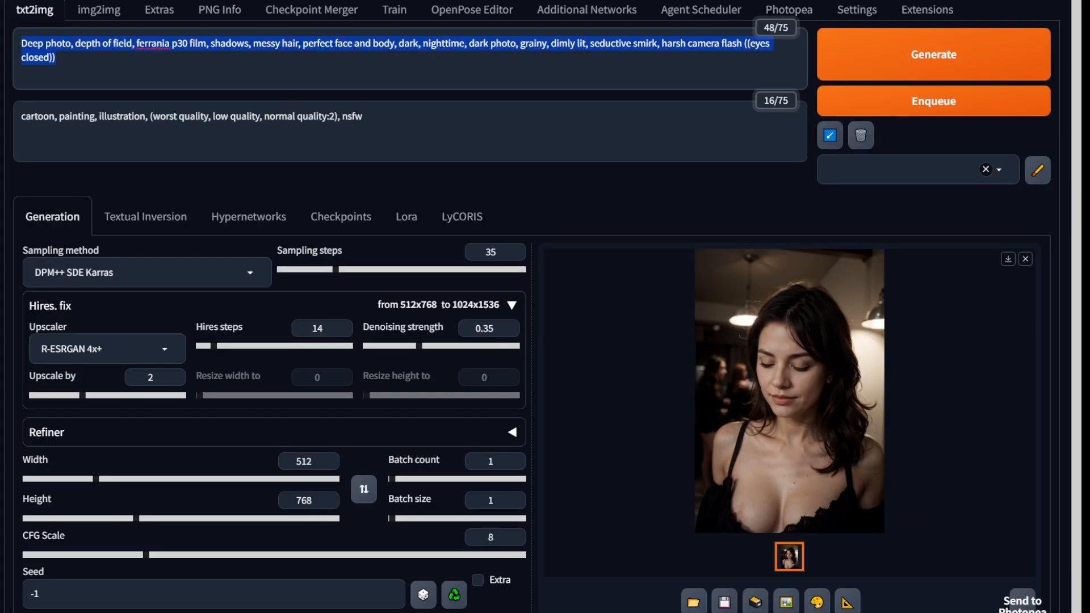
{"action": "mouse_move", "coordinate": [186, 144]}
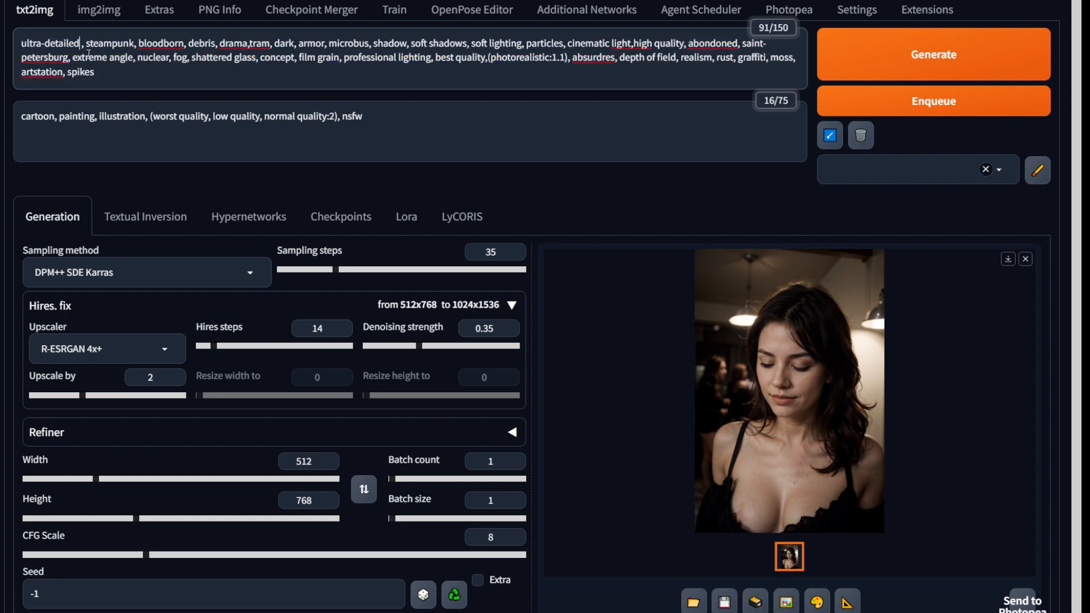
Step: View the rusty steampunk tram render at full size
{"action": "left_click", "coordinate": [789, 389]}
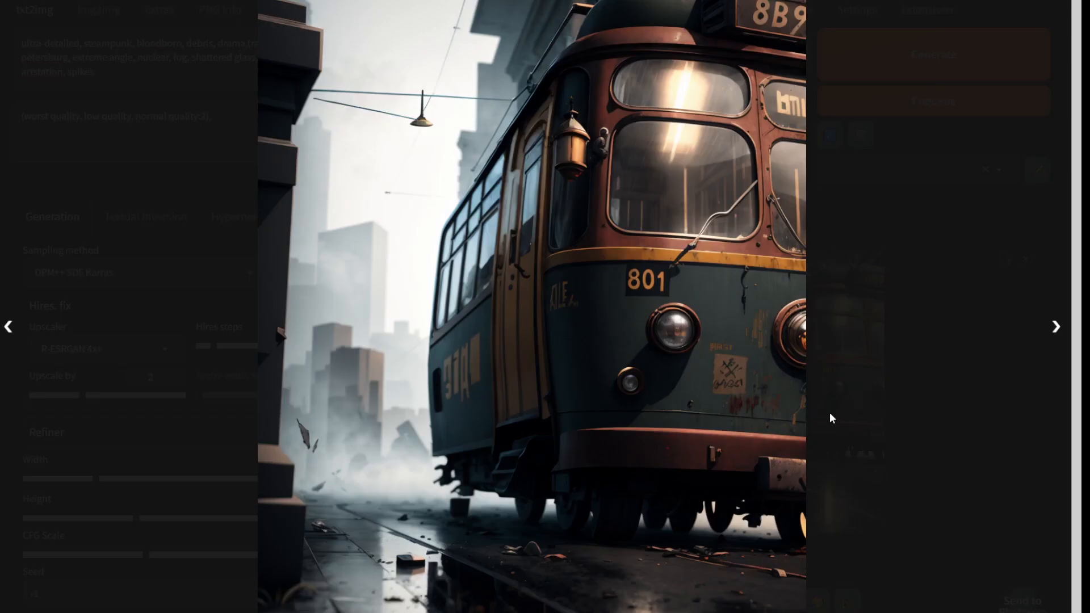
{"action": "mouse_move", "coordinate": [621, 496]}
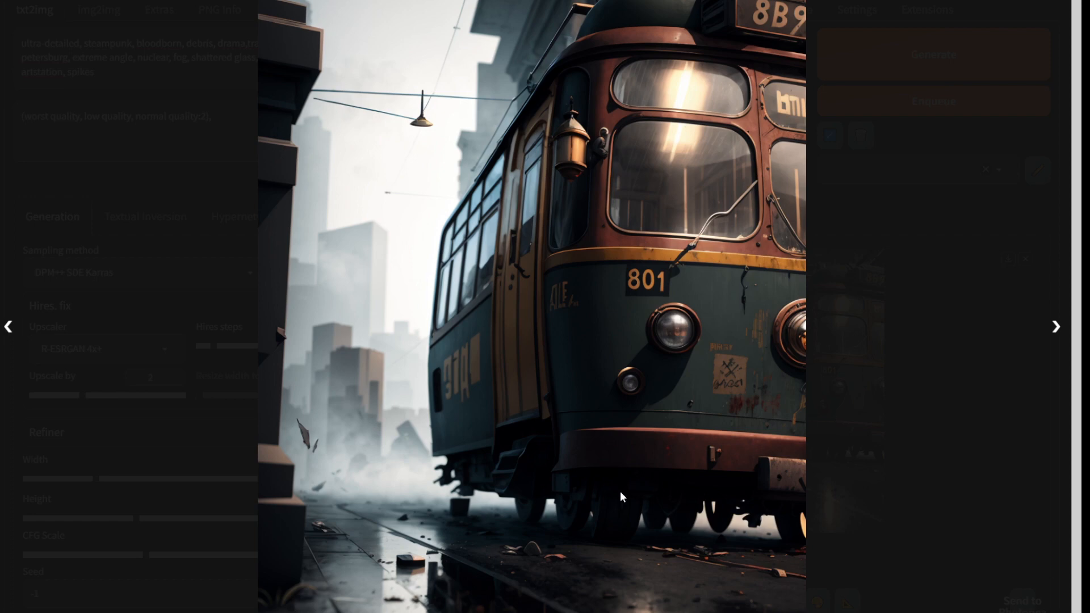
{"action": "mouse_move", "coordinate": [406, 450]}
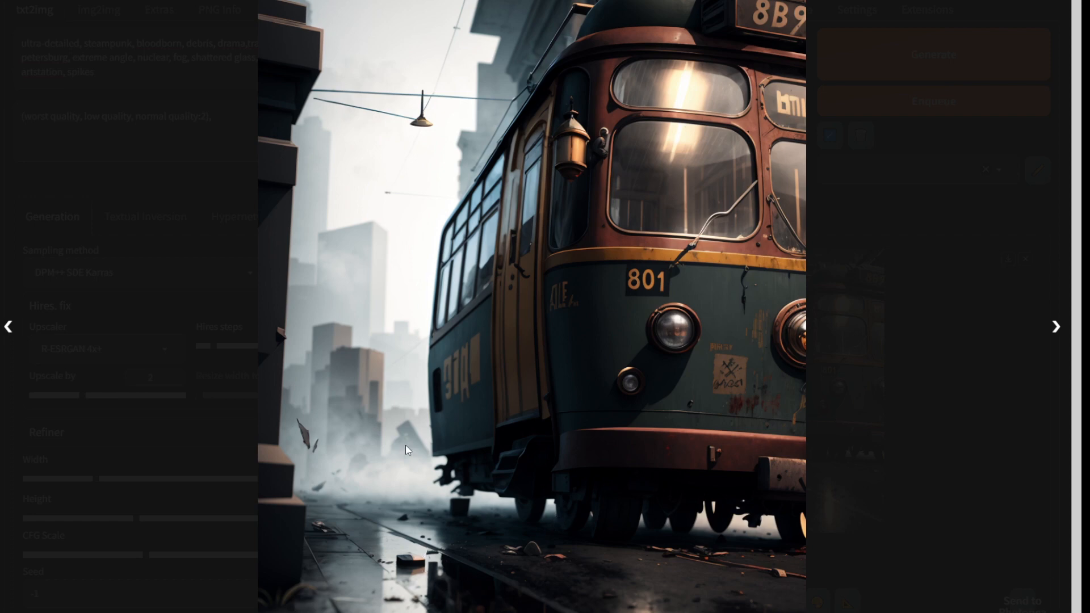
{"action": "mouse_move", "coordinate": [437, 109]}
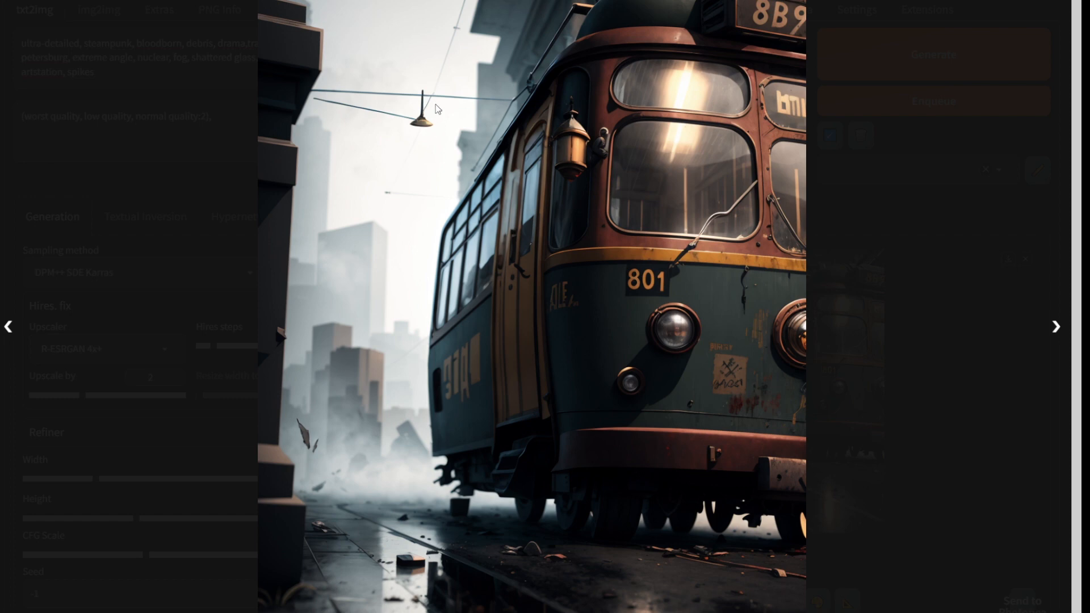
{"action": "mouse_move", "coordinate": [552, 118]}
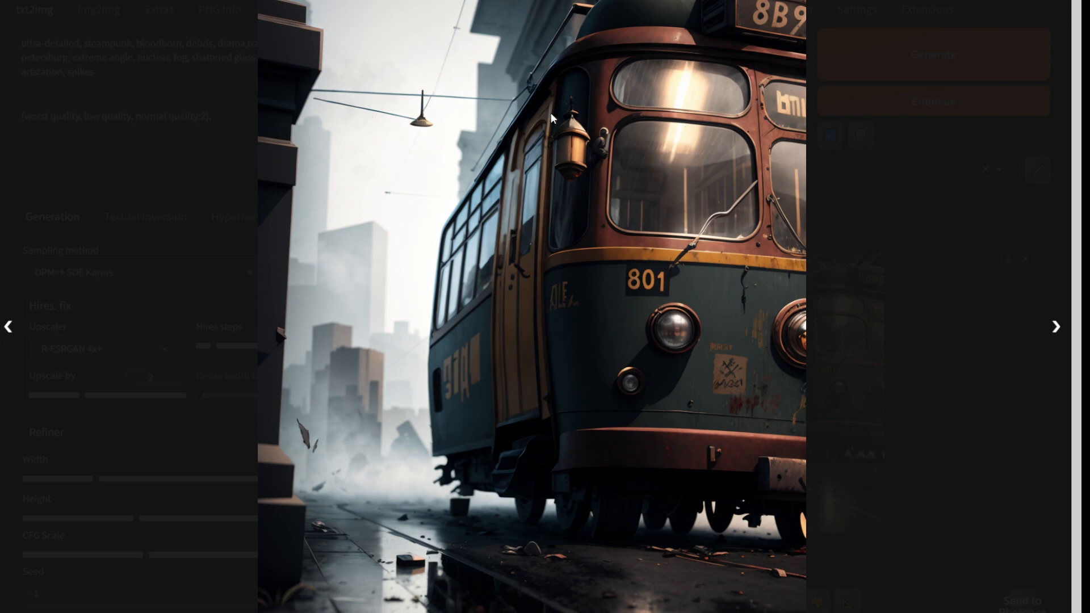
{"action": "mouse_move", "coordinate": [639, 318]}
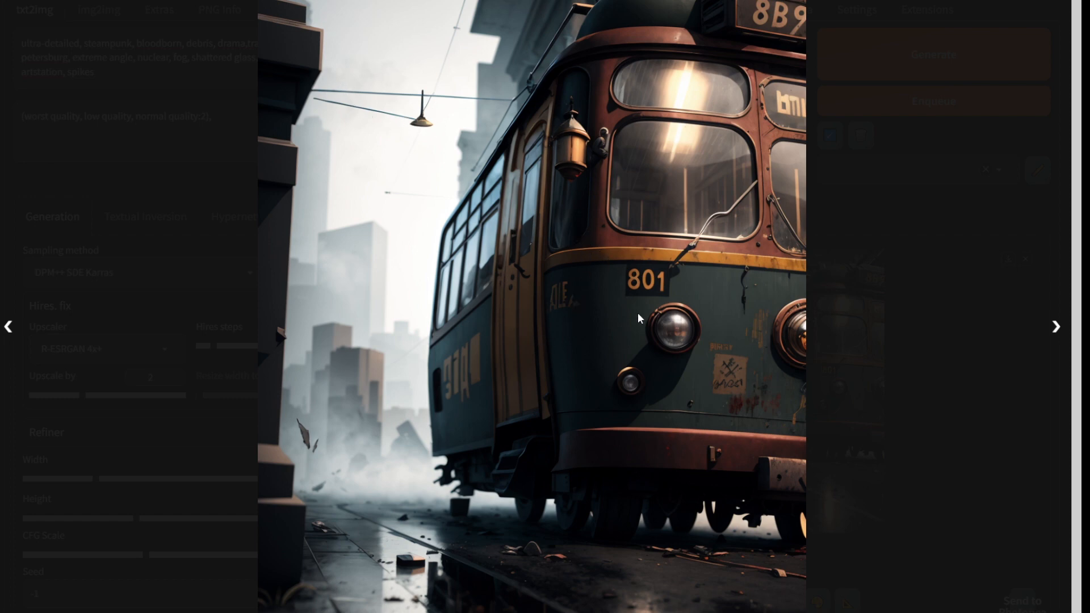
{"action": "mouse_move", "coordinate": [822, 380]}
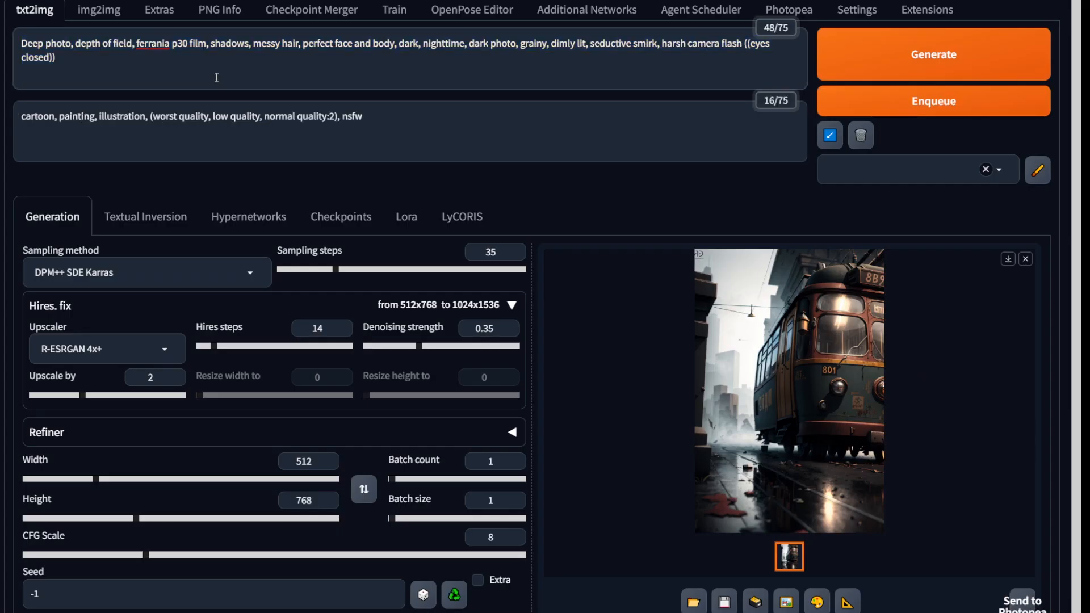
Step: Generate from the closed-eyes woman prompt and view the backlit portrait full size
{"action": "left_click", "coordinate": [932, 55]}
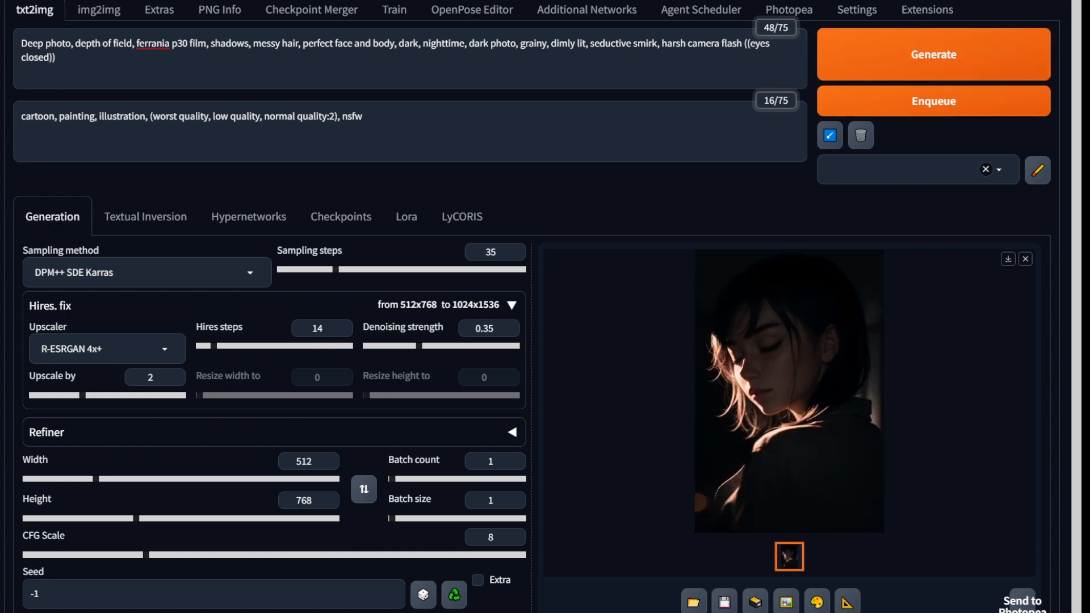
{"action": "left_click", "coordinate": [789, 392]}
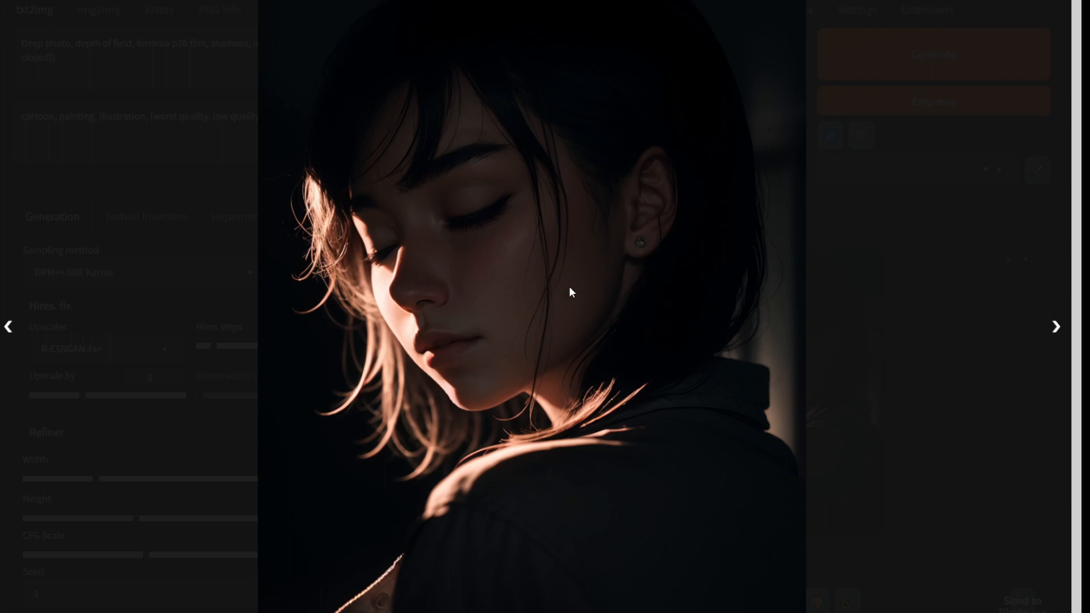
{"action": "mouse_move", "coordinate": [308, 420]}
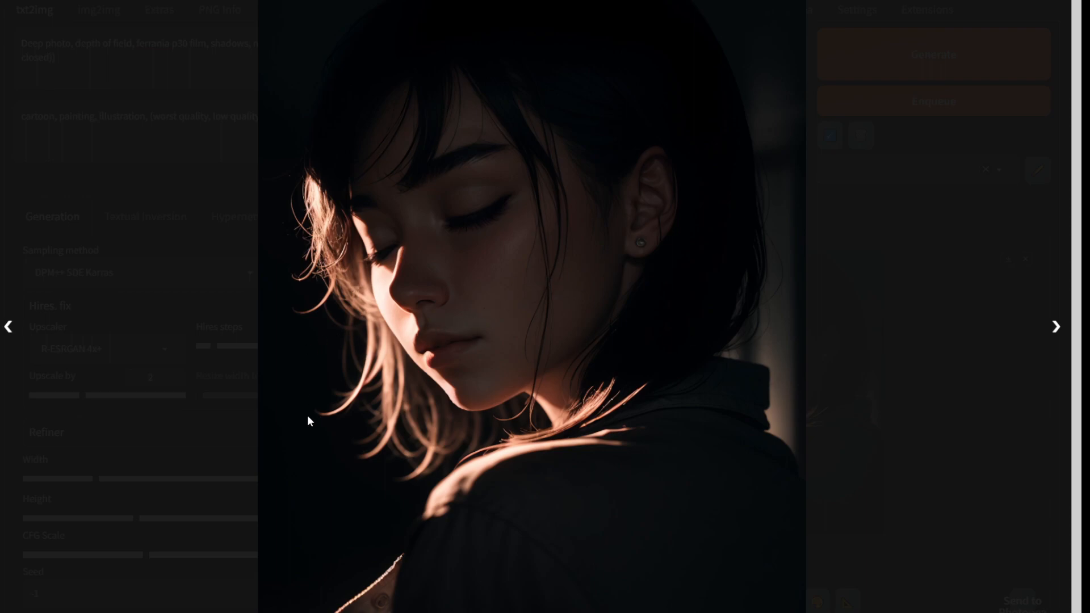